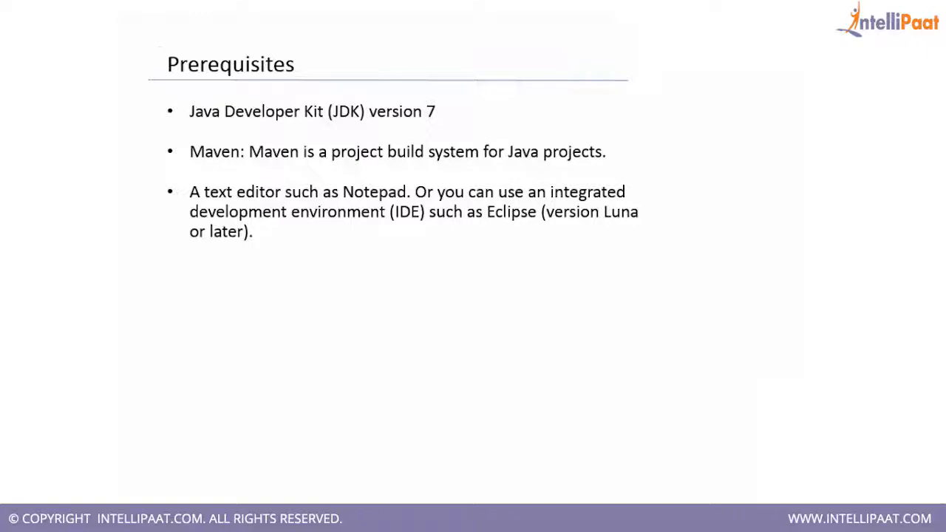
Unlock the Ubuntu session with the login password to reach the Eclipse workspace.
click(229, 64)
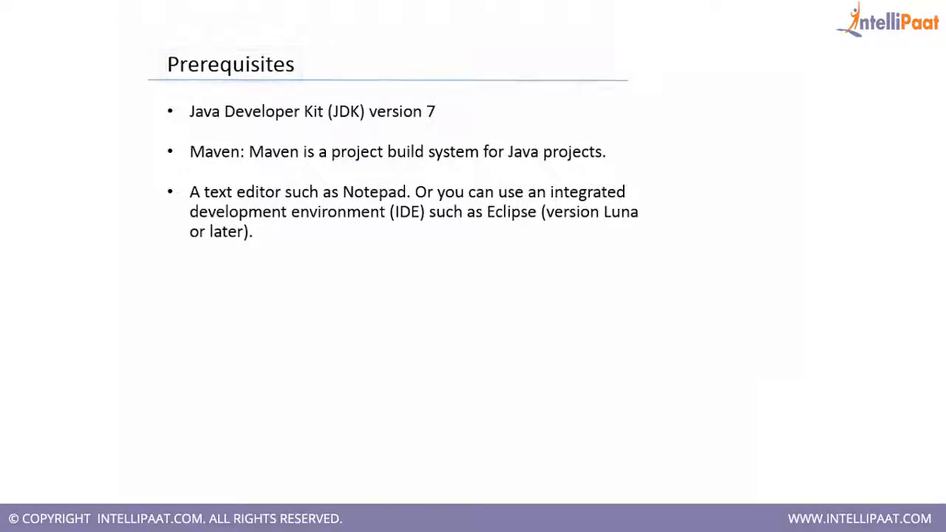
double_click(310, 111)
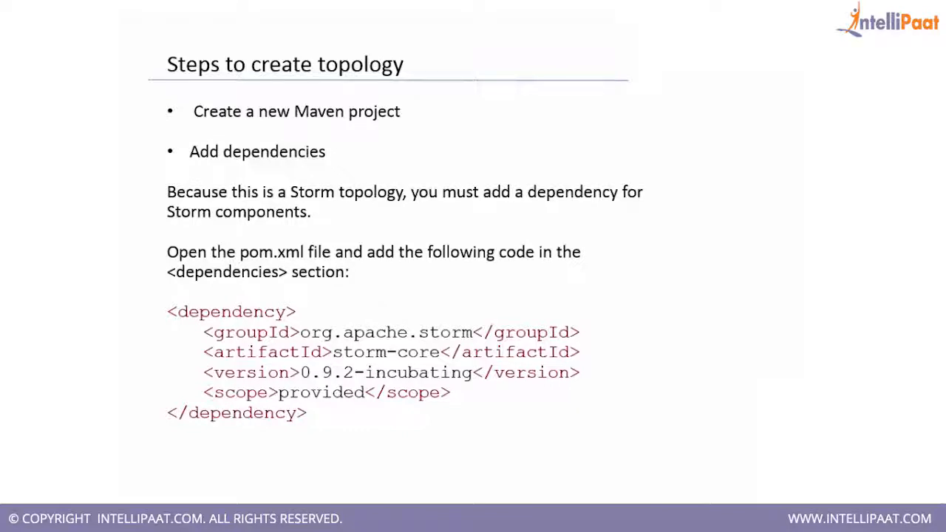
mouse_move(676, 234)
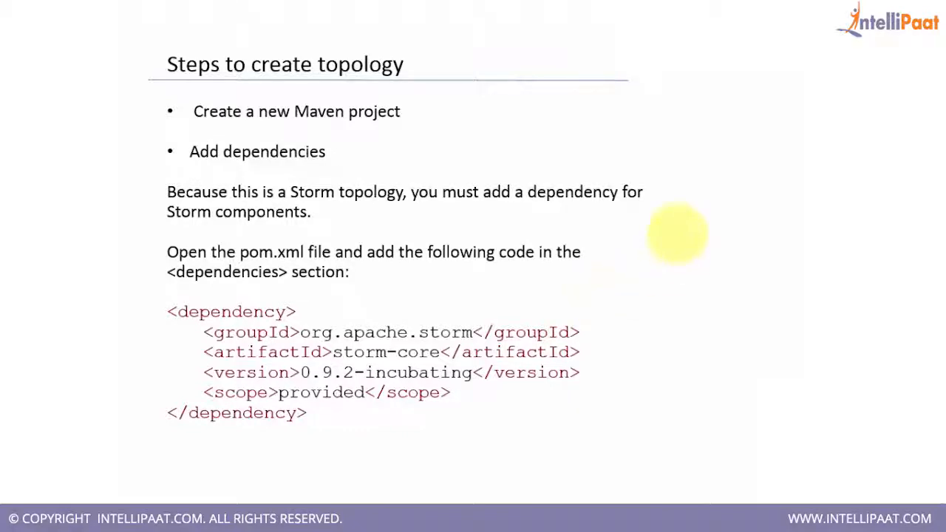
mouse_move(341, 225)
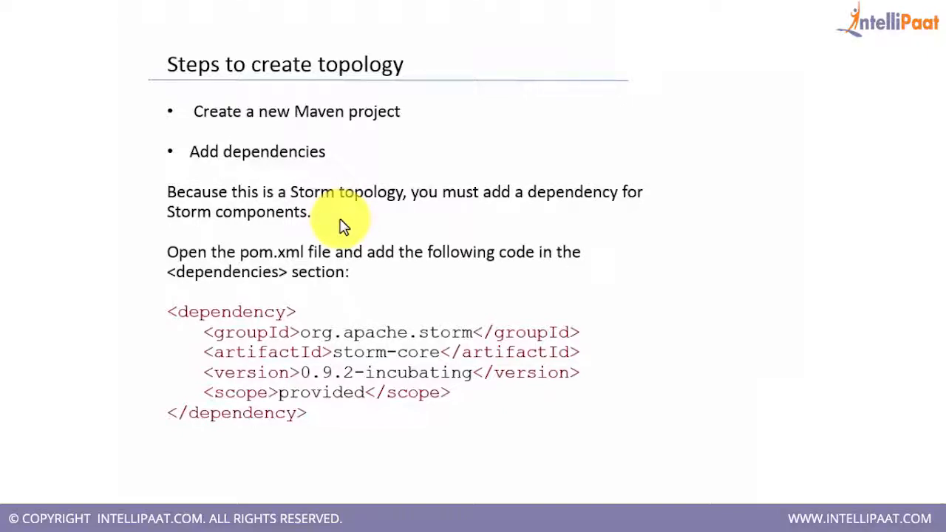
mouse_move(314, 207)
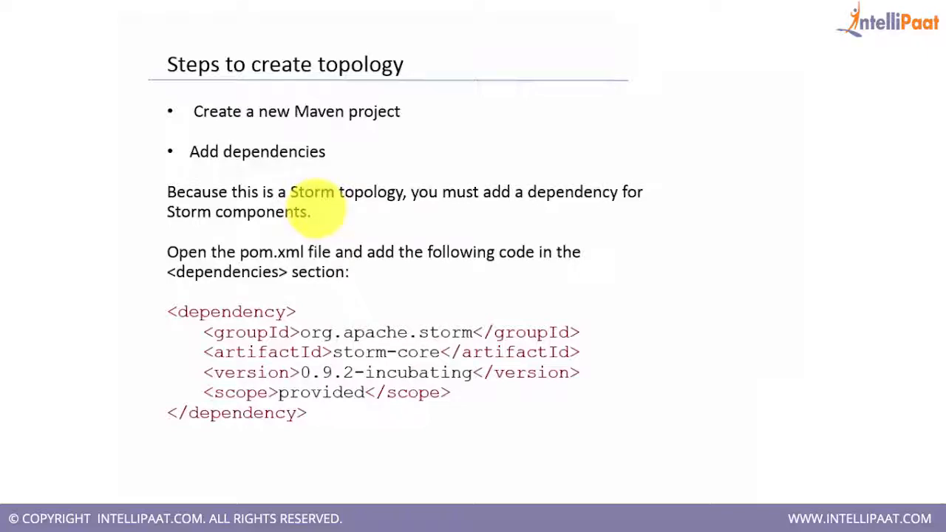
mouse_move(277, 251)
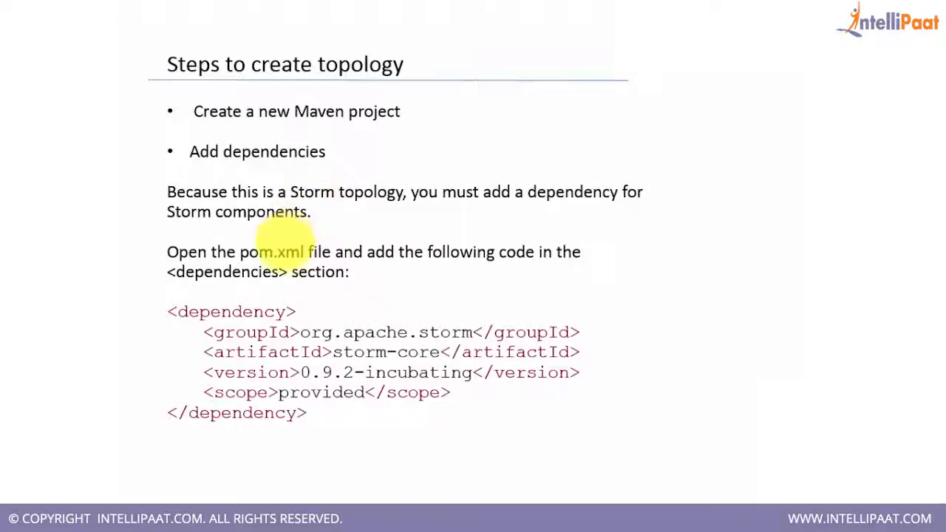
mouse_move(236, 222)
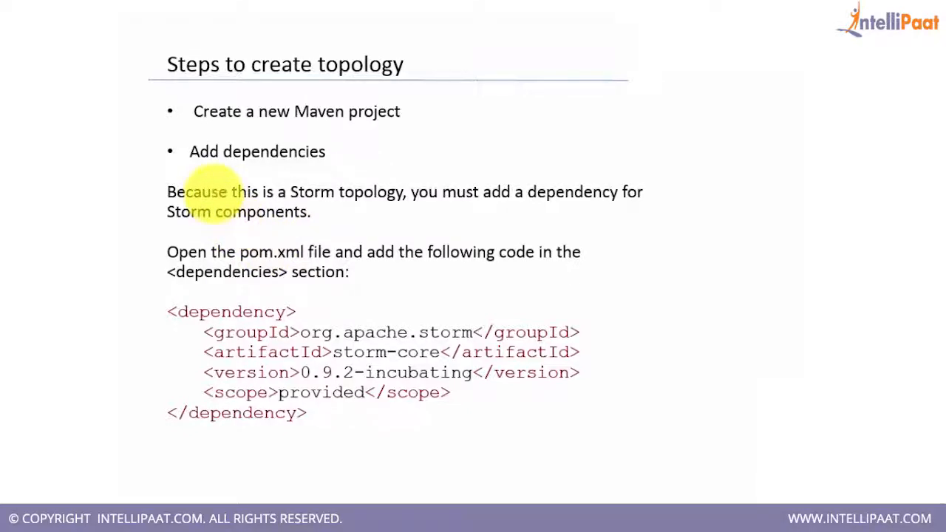
mouse_move(192, 244)
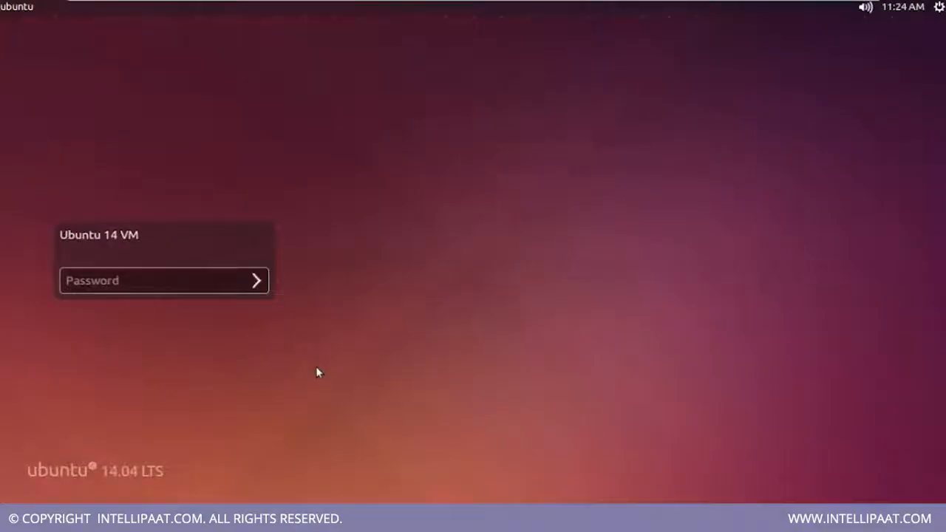
click(162, 279)
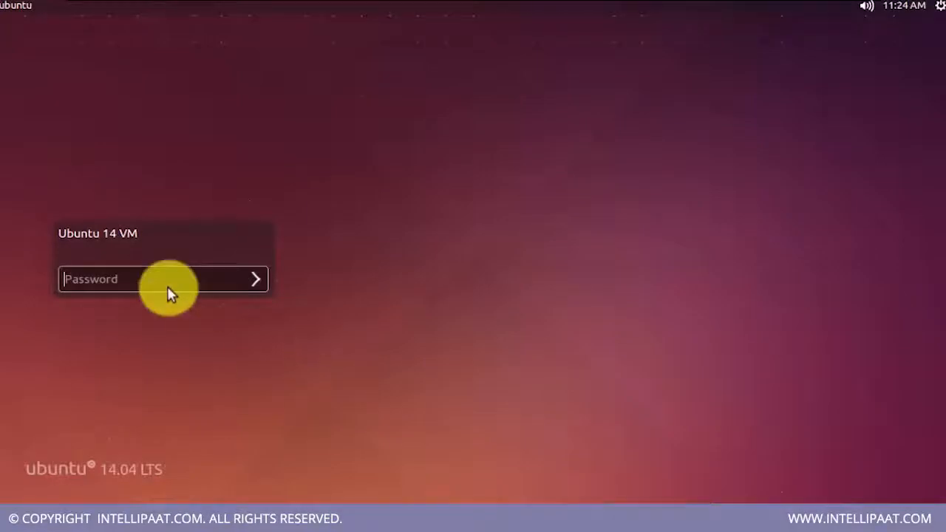
text(•••)
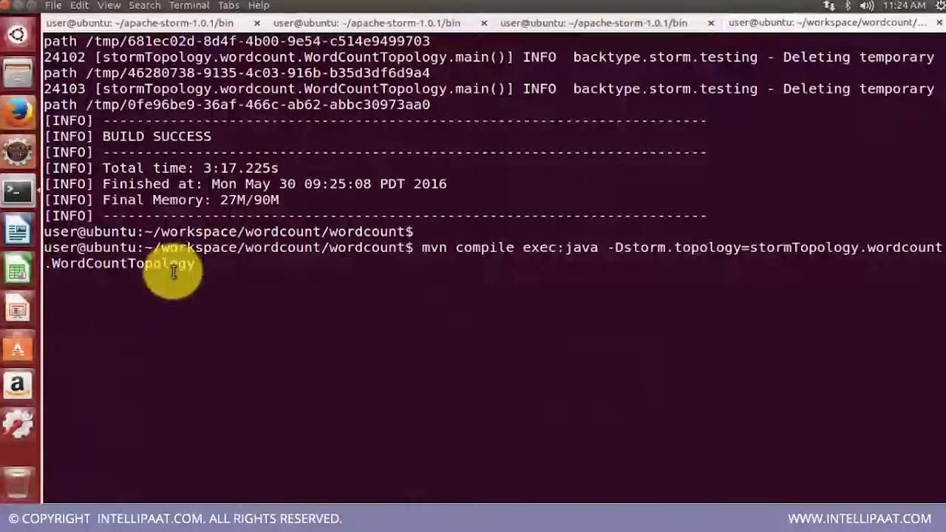
key(Return)
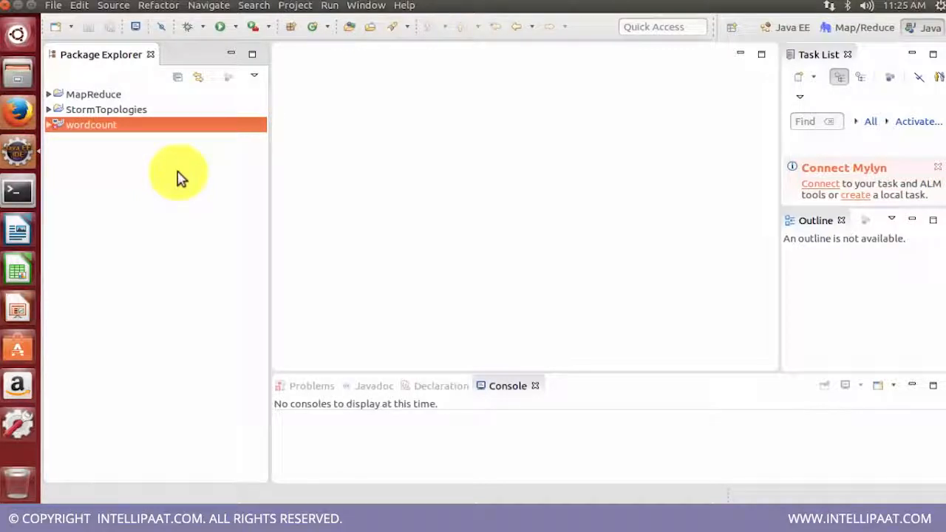
Start a Maven quickstart project with group stormTopology and artifact wordcount, which already exists.
click(72, 26)
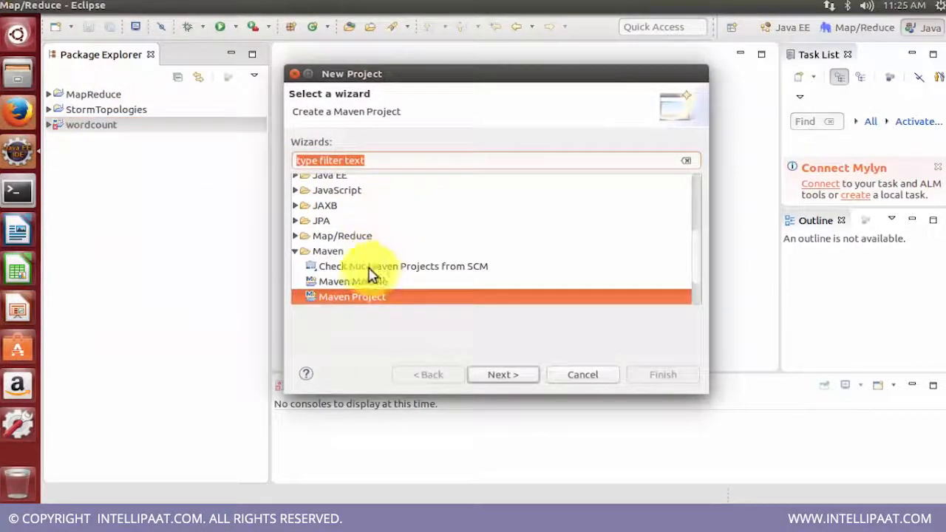
click(294, 251)
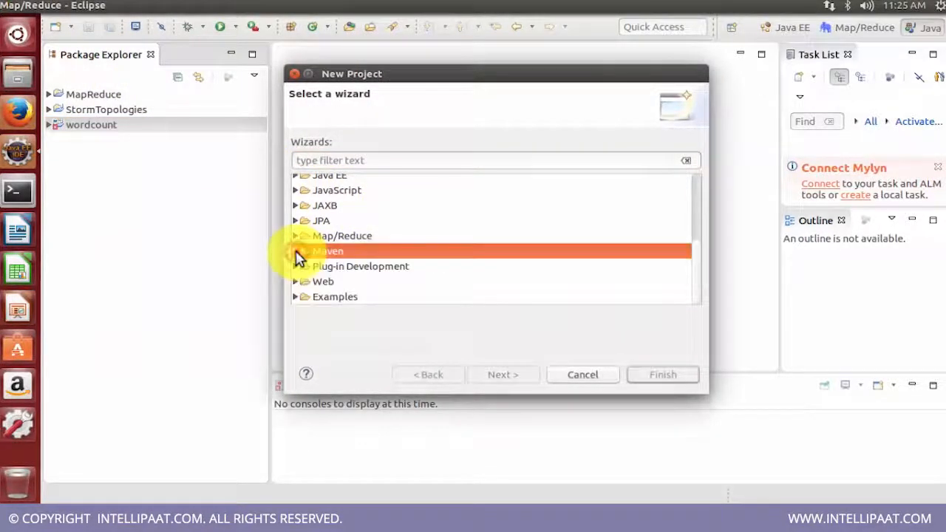
click(295, 251)
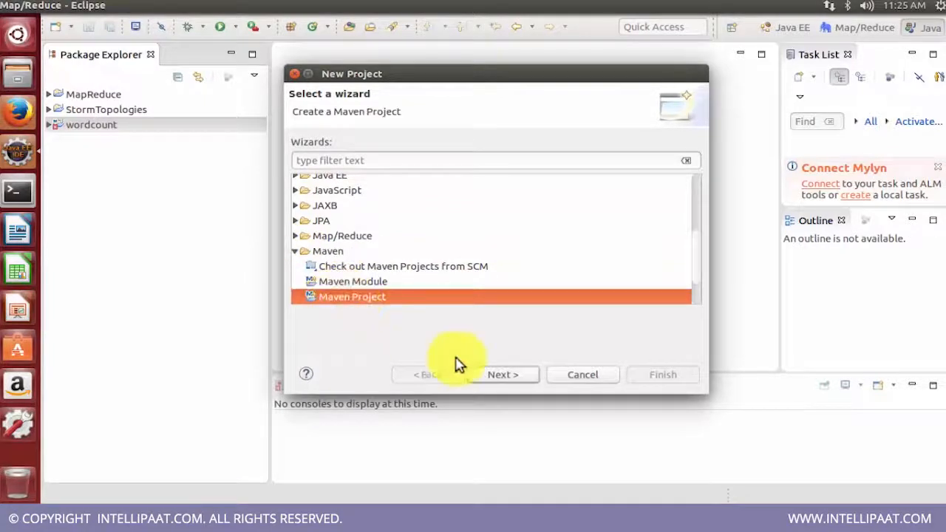
click(502, 374)
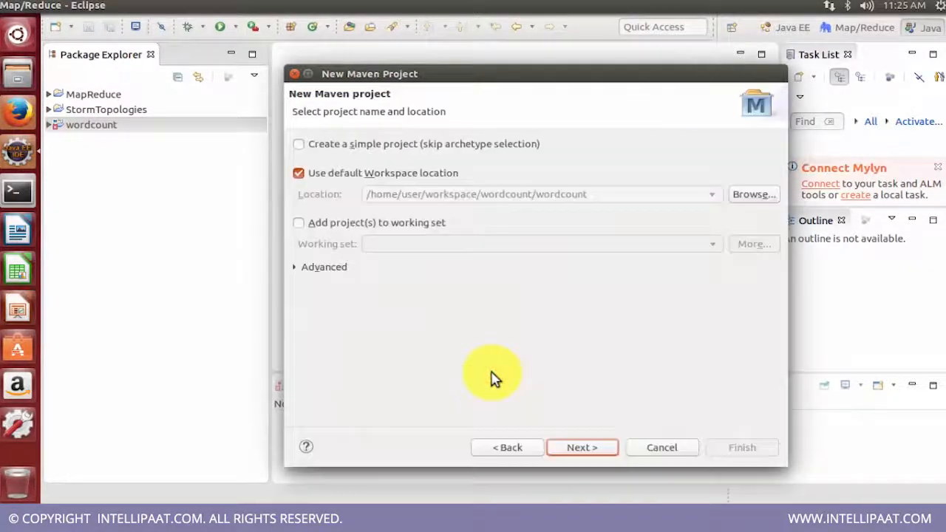
mouse_move(432, 188)
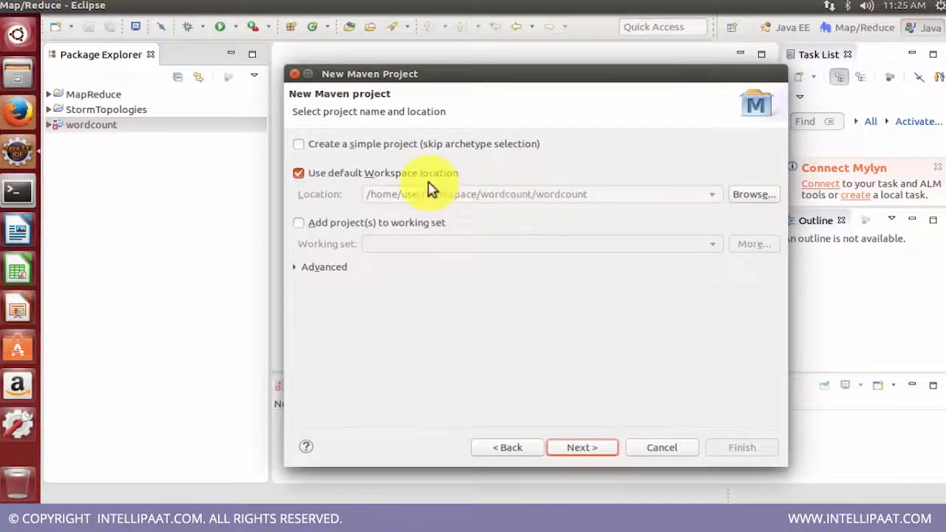
mouse_move(539, 269)
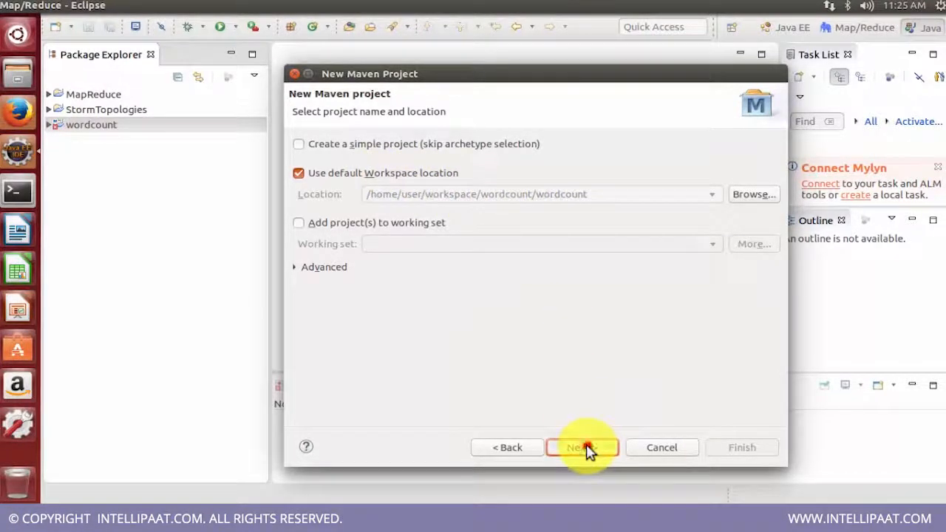
click(582, 447)
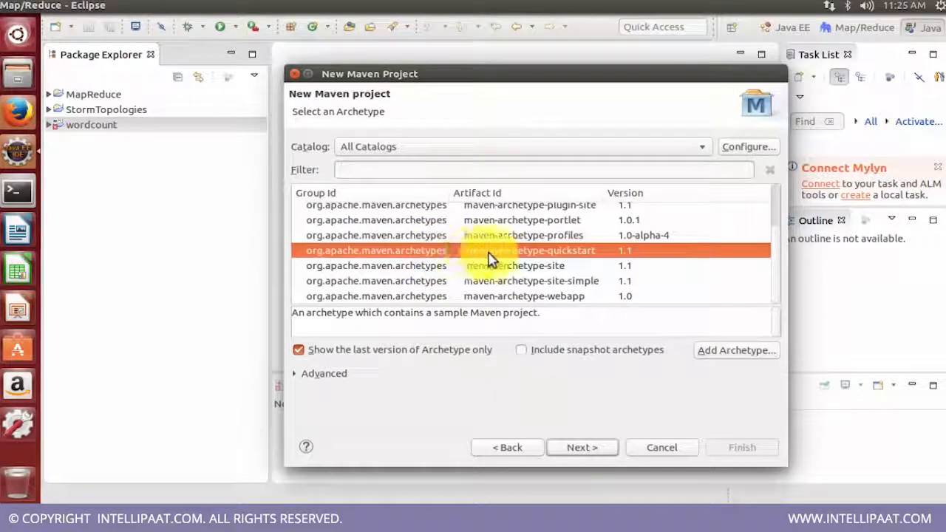
mouse_move(391, 259)
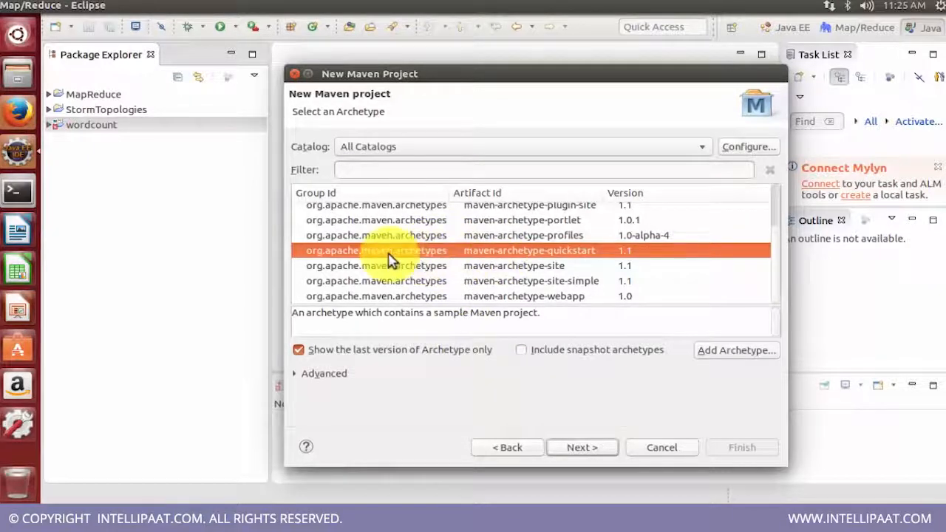
mouse_move(473, 265)
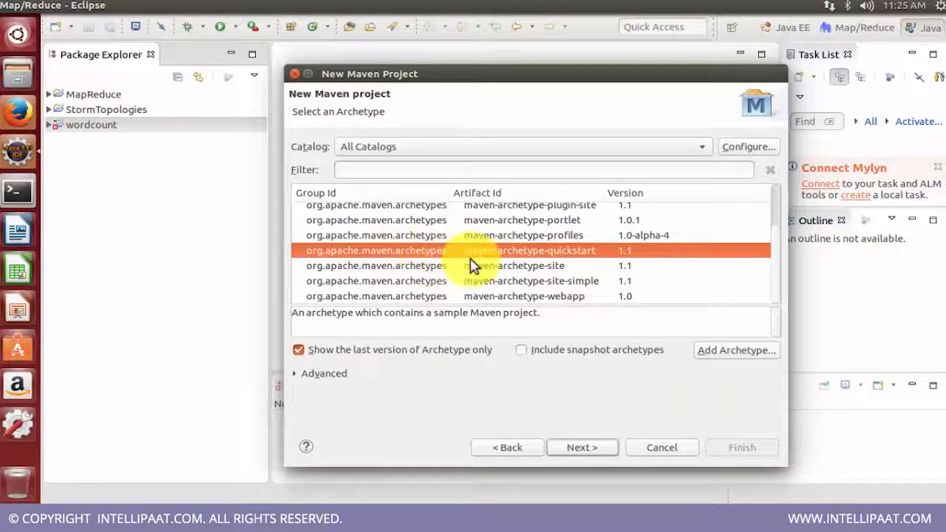
mouse_move(362, 262)
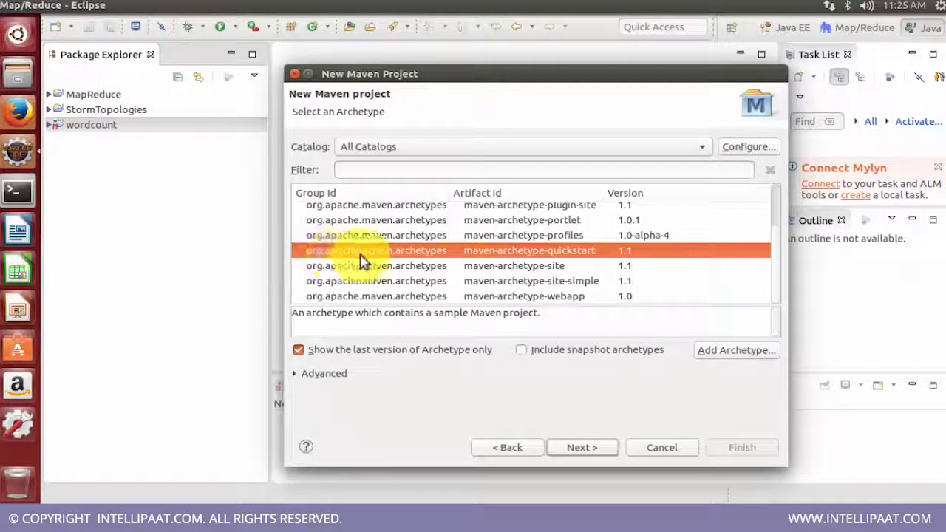
mouse_move(473, 260)
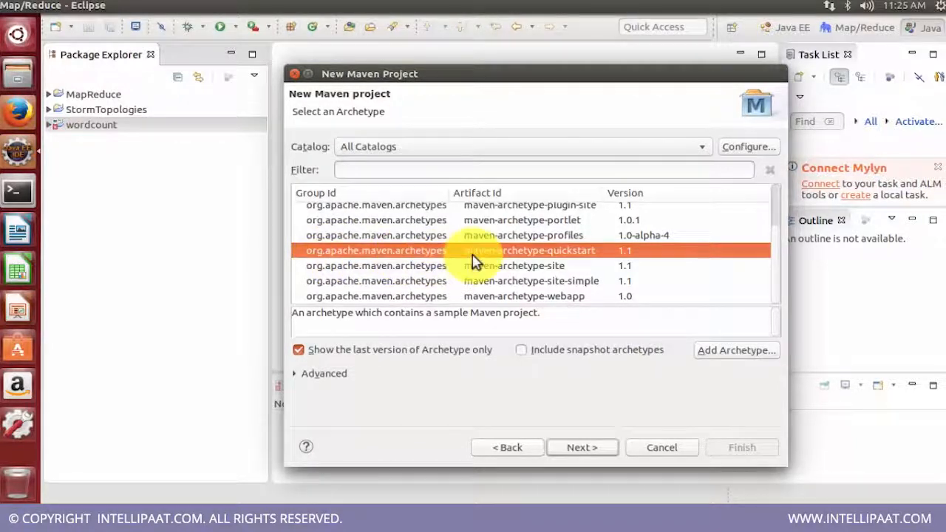
mouse_move(569, 255)
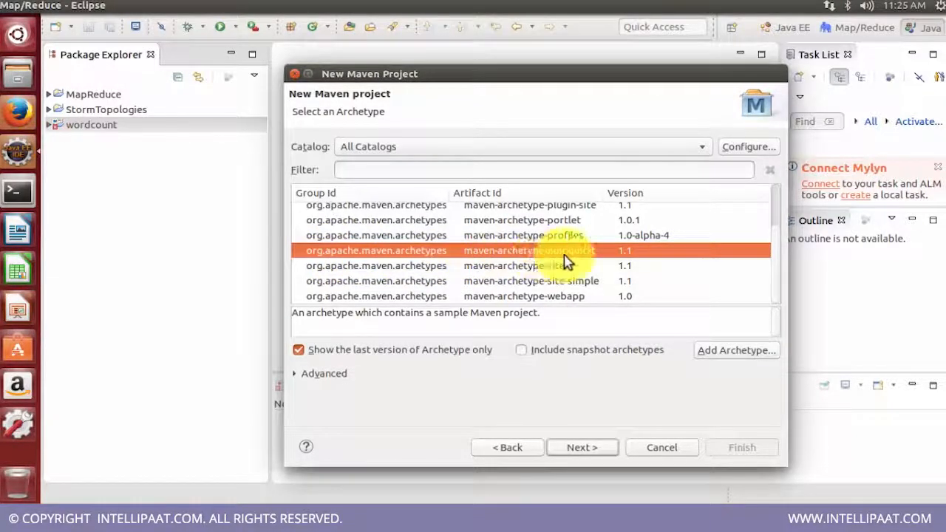
click(581, 447)
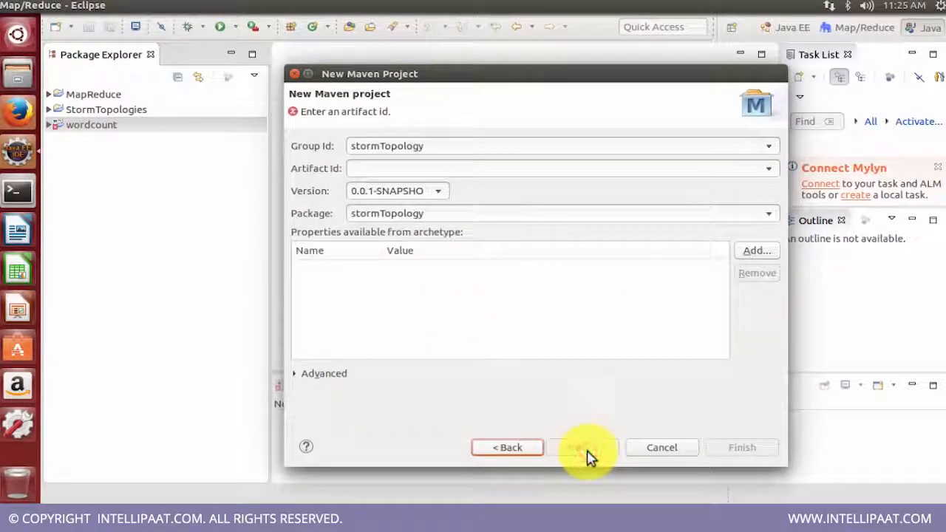
mouse_move(380, 155)
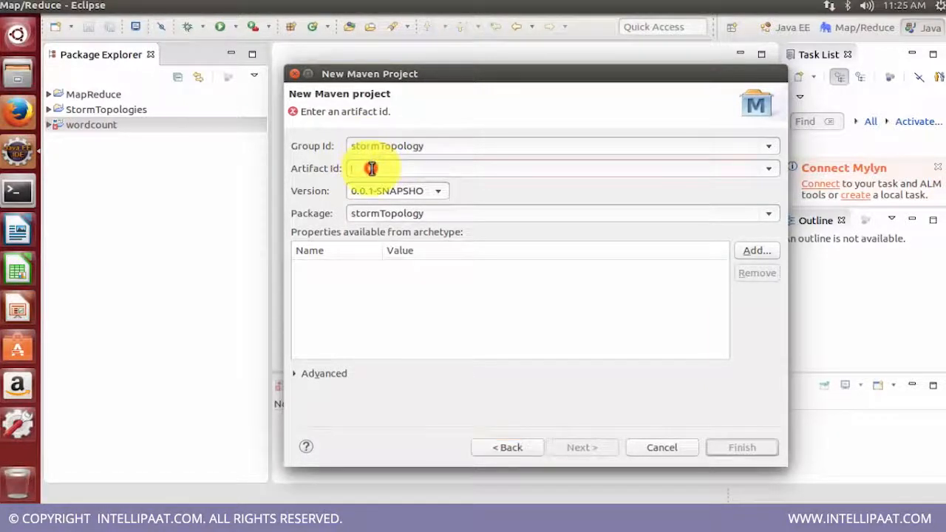
text(wordcou)
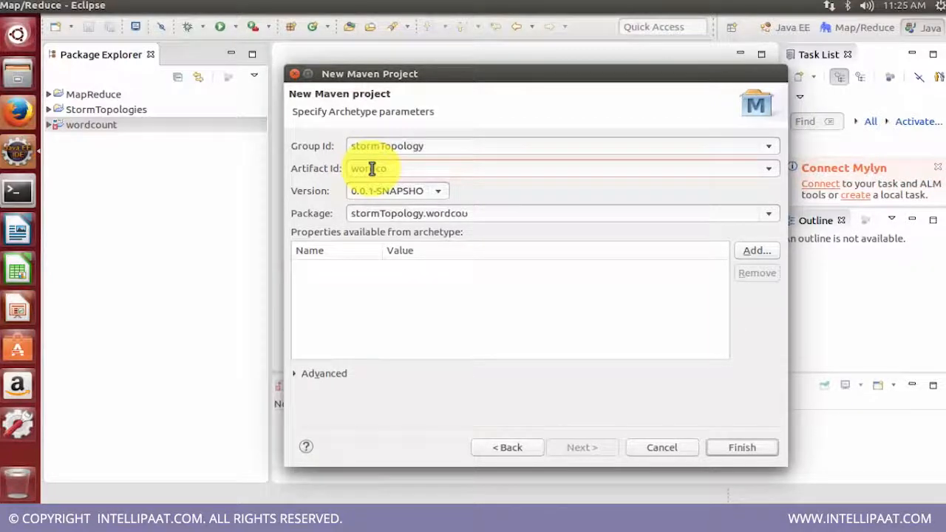
text(unt)
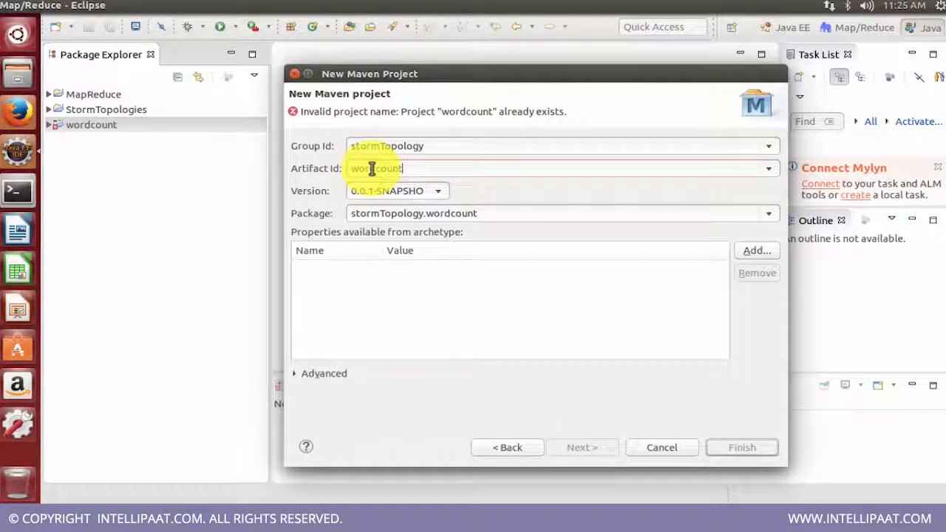
mouse_move(419, 169)
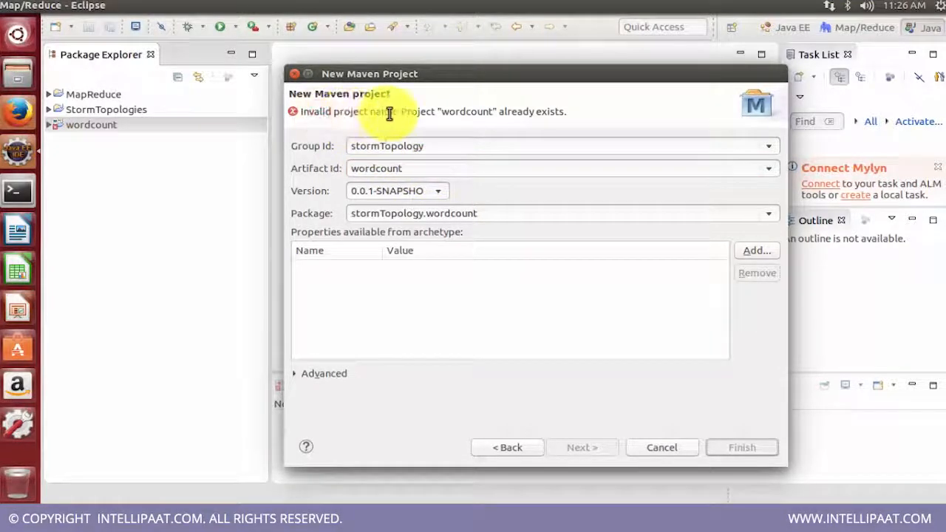
mouse_move(473, 118)
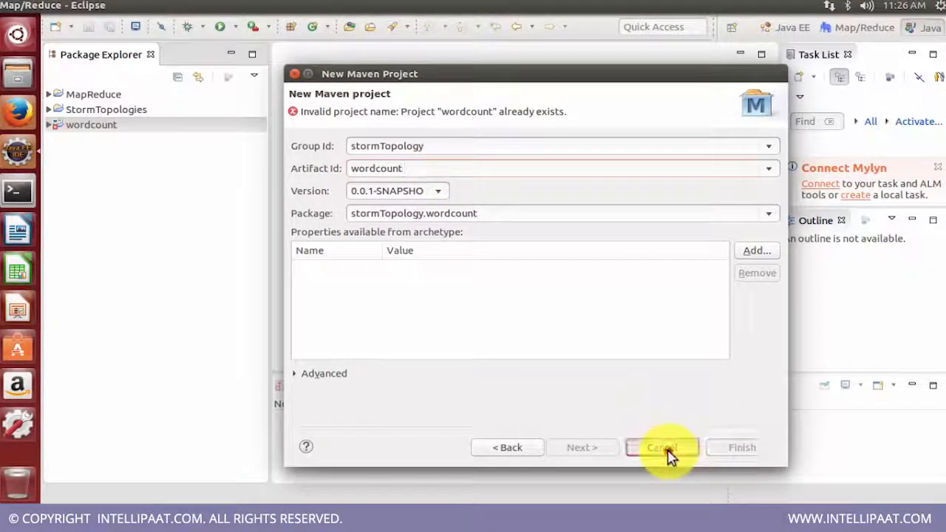
Cancel the duplicate Maven project wizard and select the existing wordcount project.
click(661, 447)
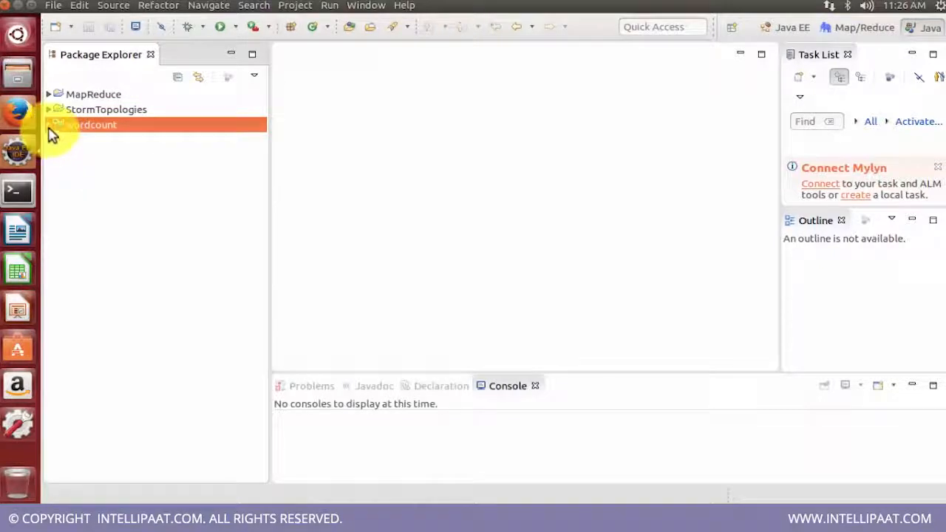
click(49, 124)
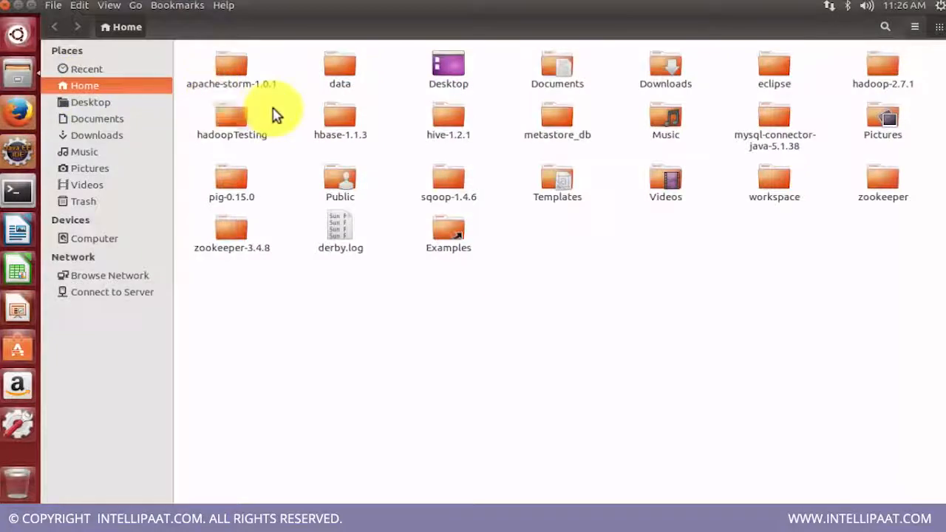
mouse_move(639, 199)
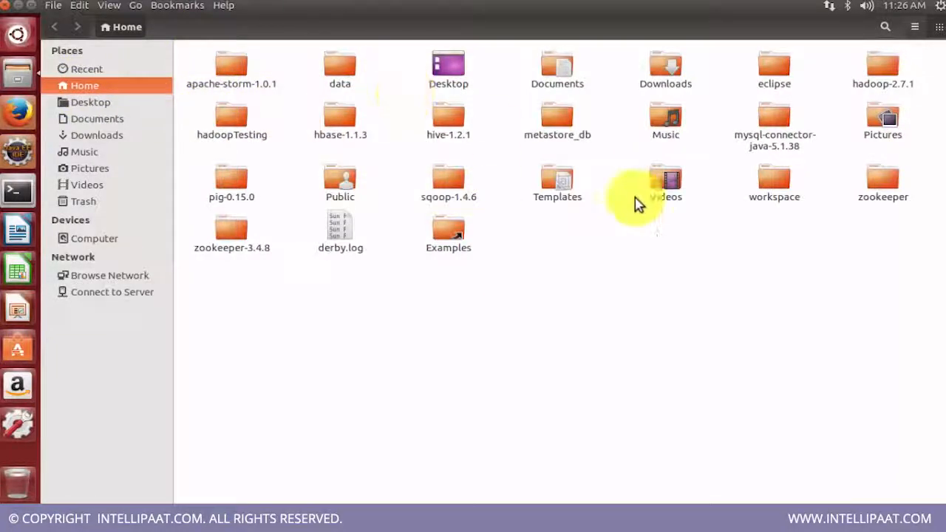
Browse Files to workspace/wordcount/wordcount, which holds src, target and pom.xml.
double_click(773, 182)
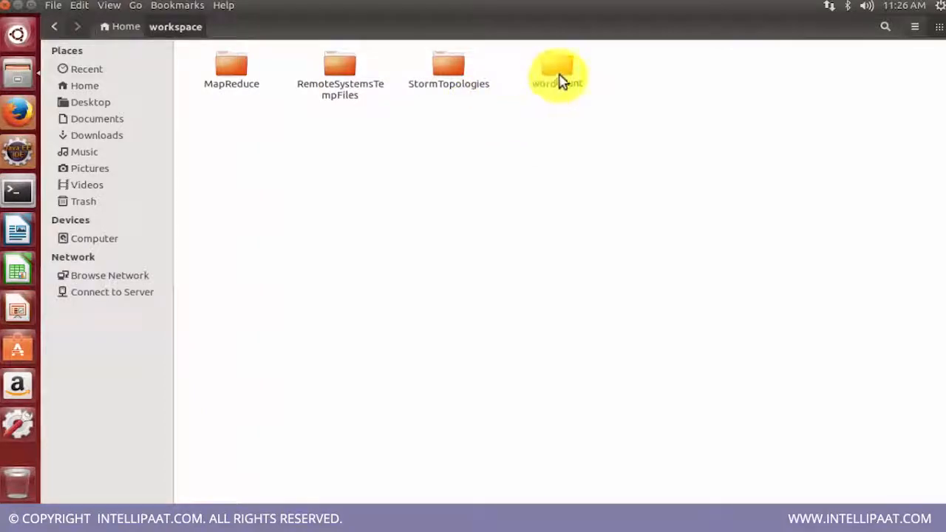
double_click(557, 70)
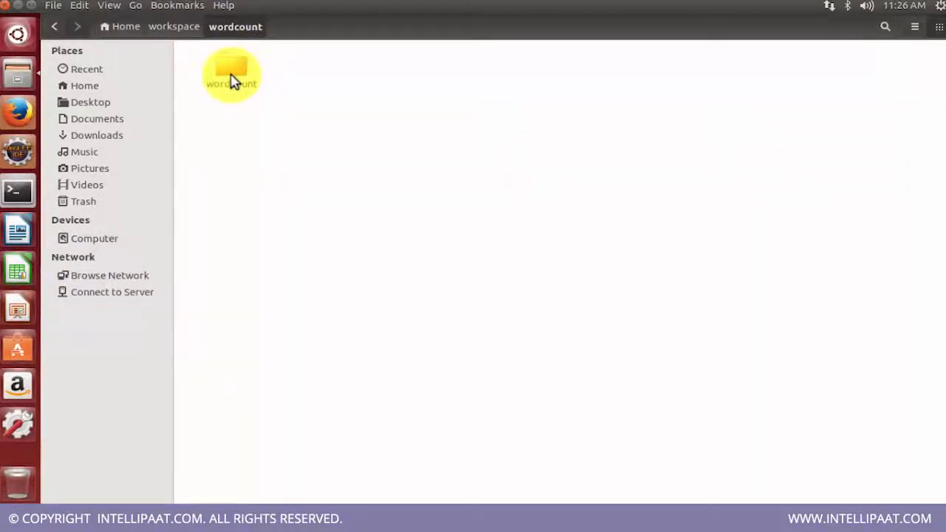
double_click(231, 71)
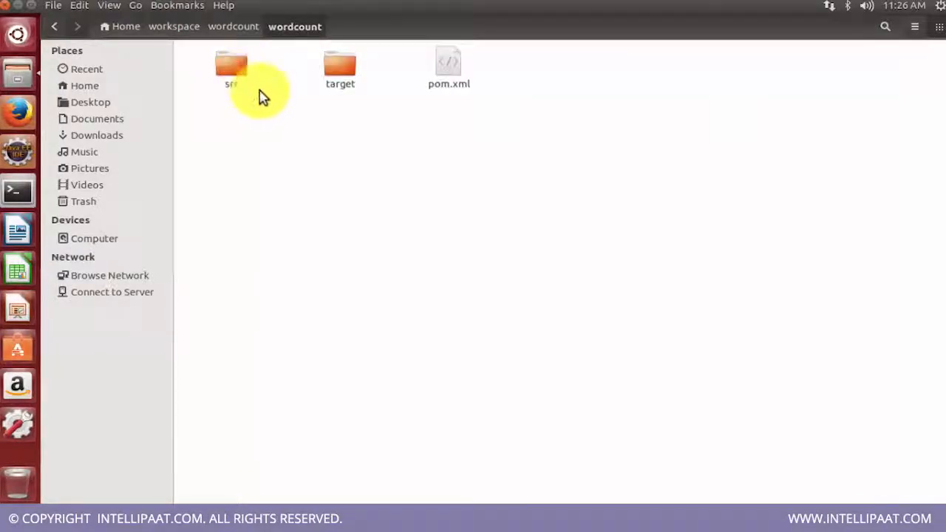
click(231, 66)
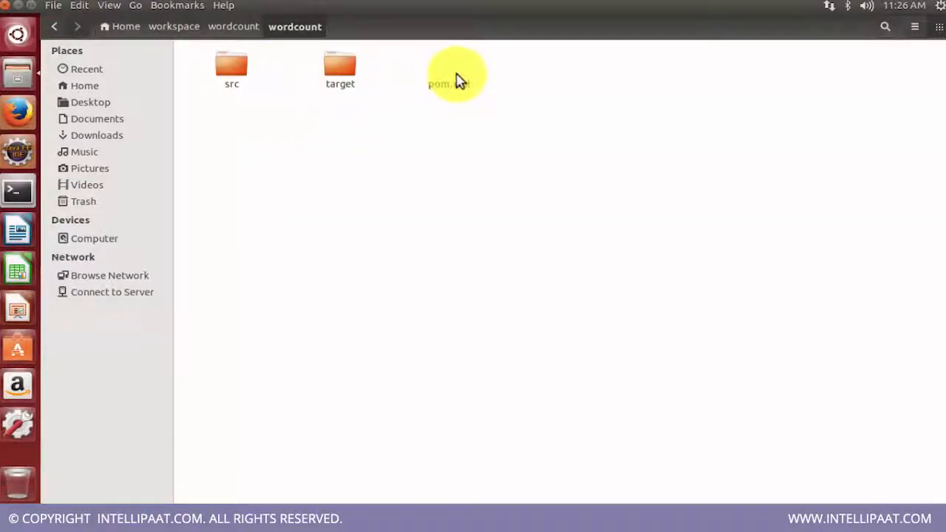
mouse_move(231, 66)
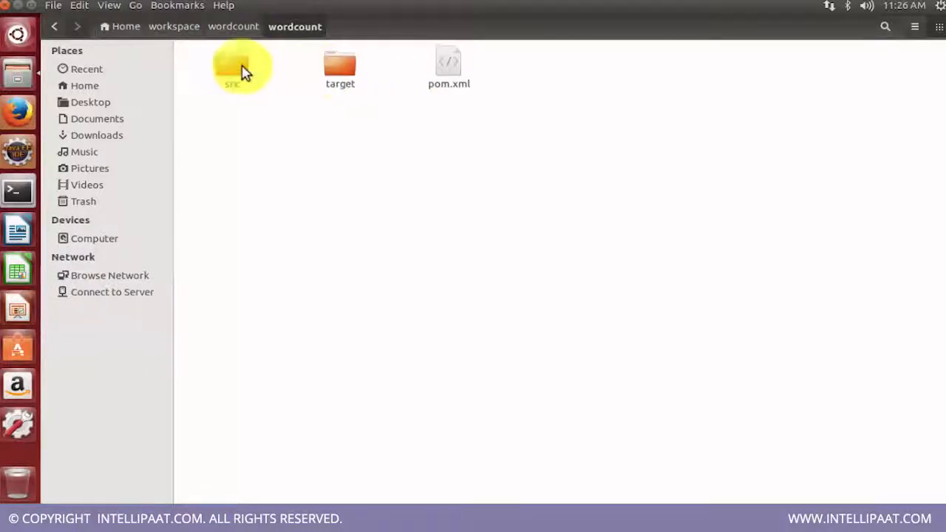
Drill from src into test/java/stormTopology/wordcount and find the test package empty.
double_click(231, 67)
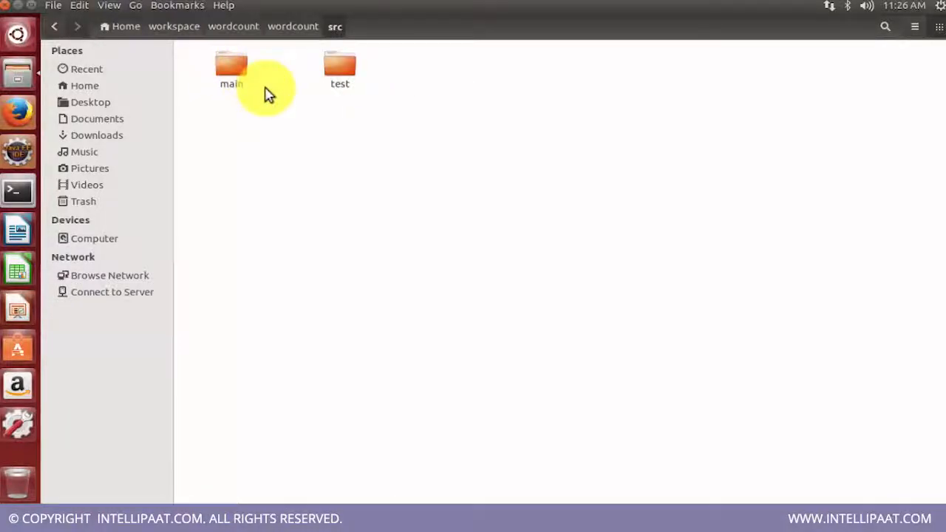
click(339, 66)
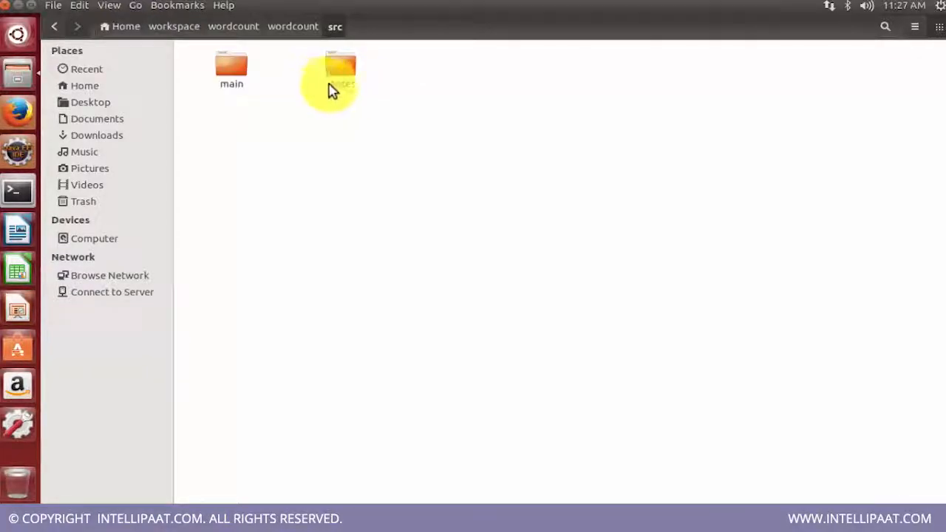
click(231, 67)
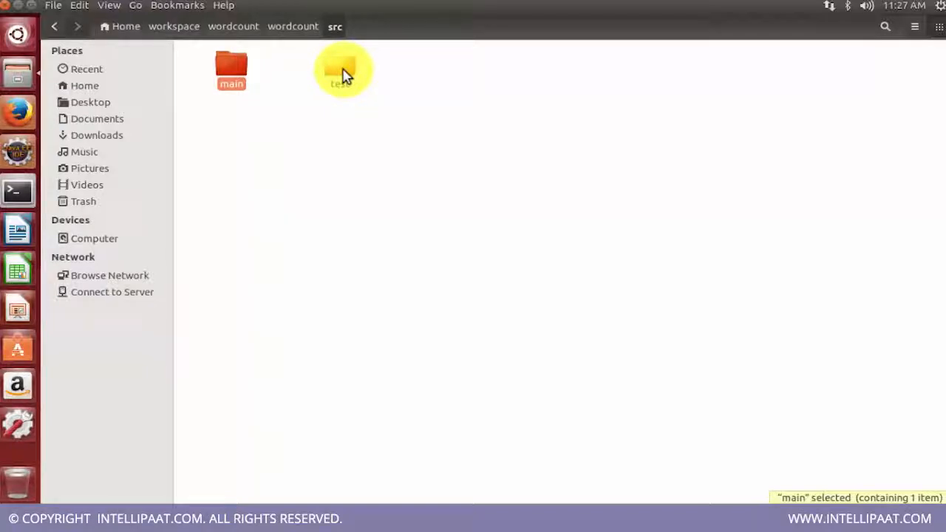
double_click(342, 71)
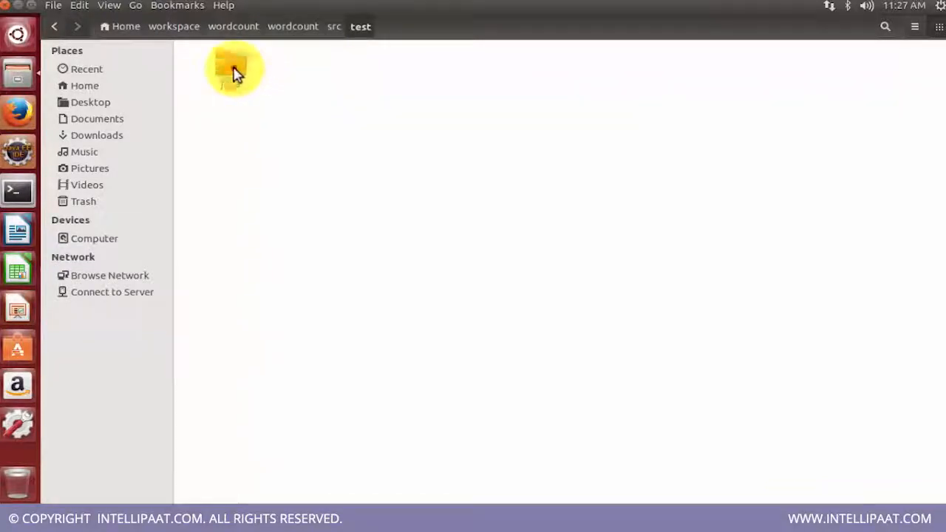
double_click(231, 66)
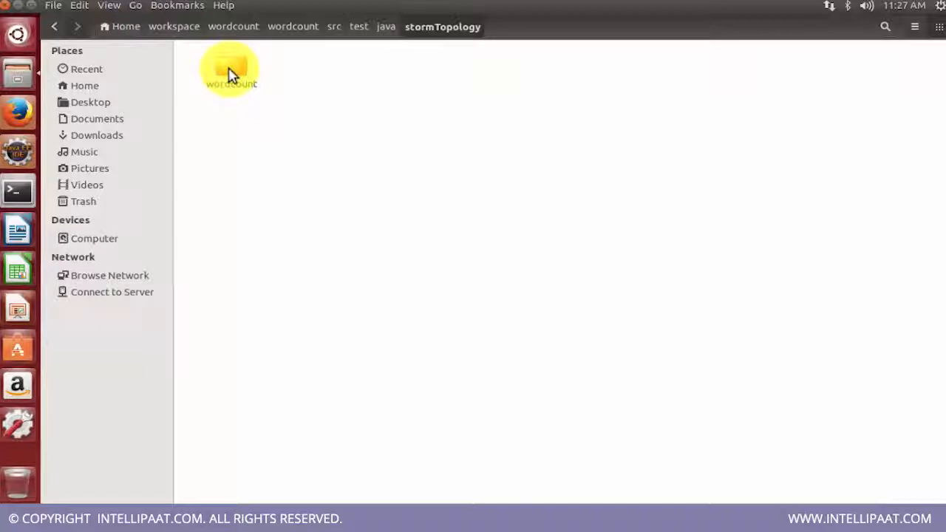
double_click(231, 70)
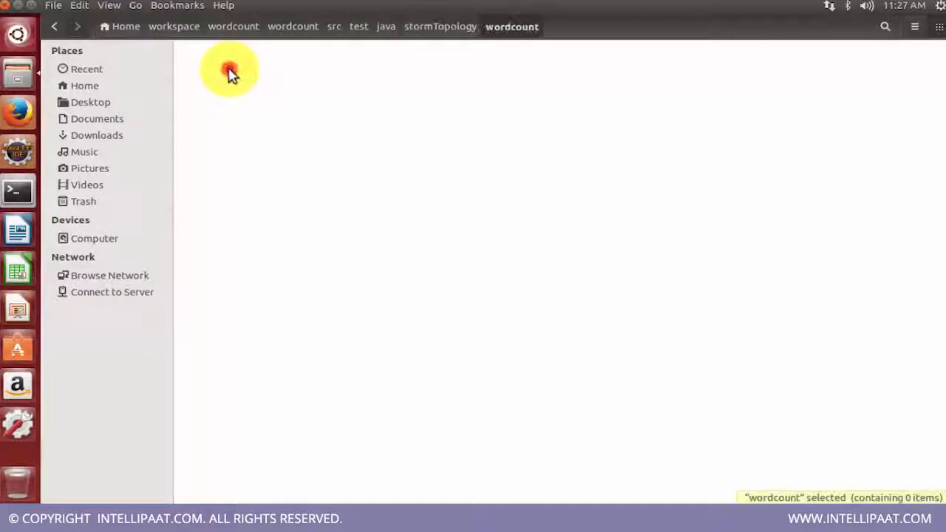
mouse_move(288, 125)
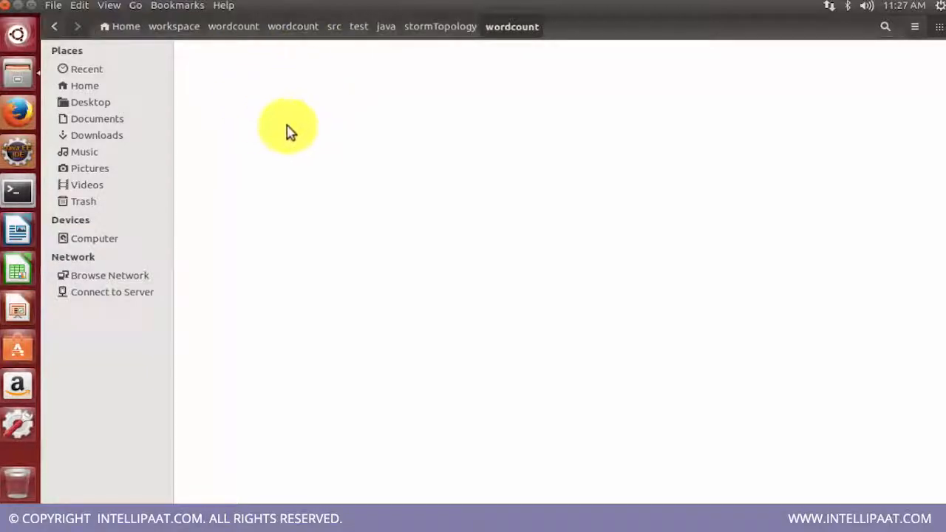
mouse_move(290, 120)
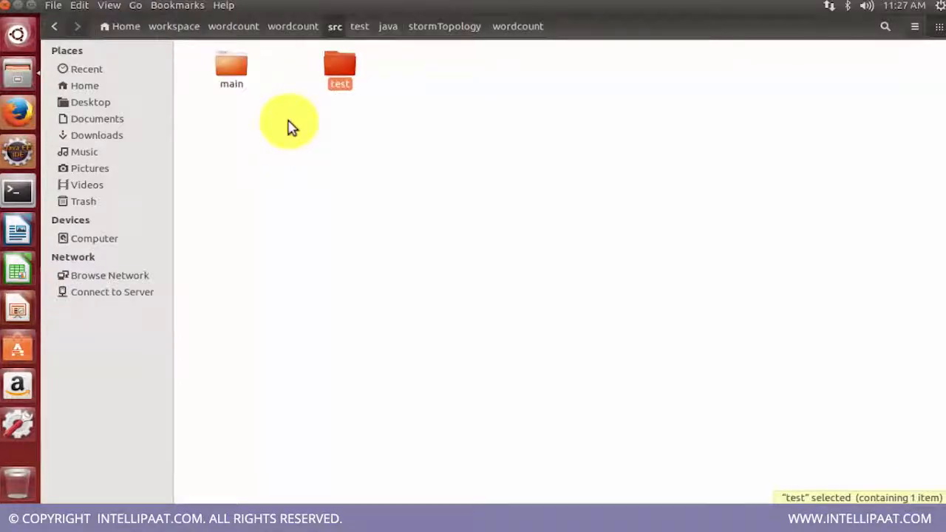
double_click(231, 62)
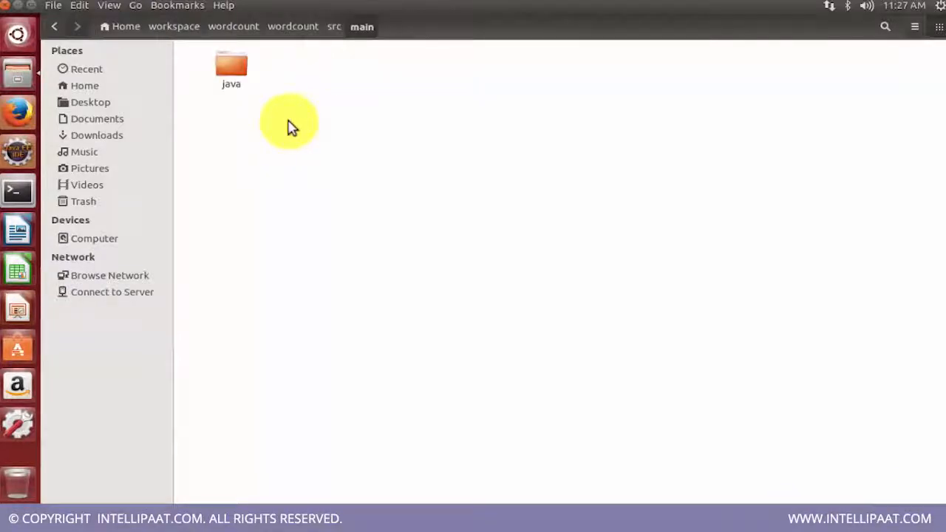
double_click(231, 67)
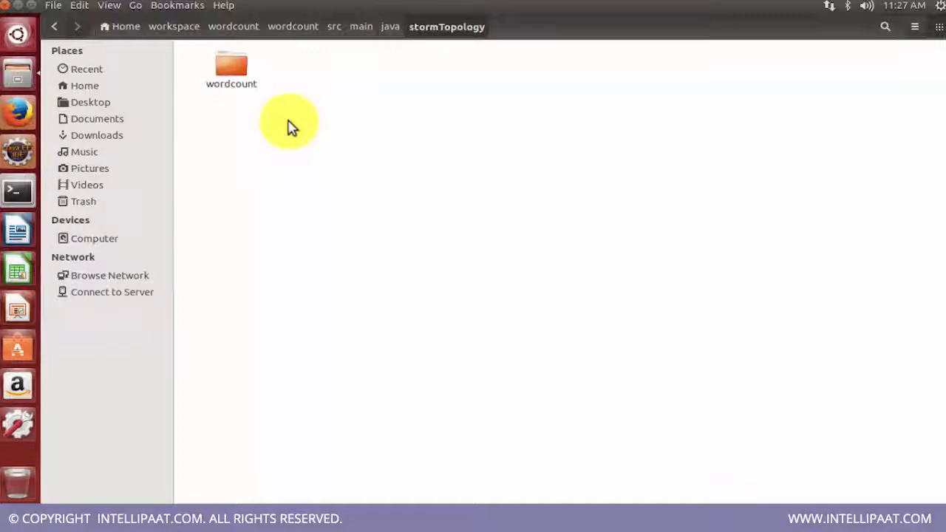
double_click(231, 63)
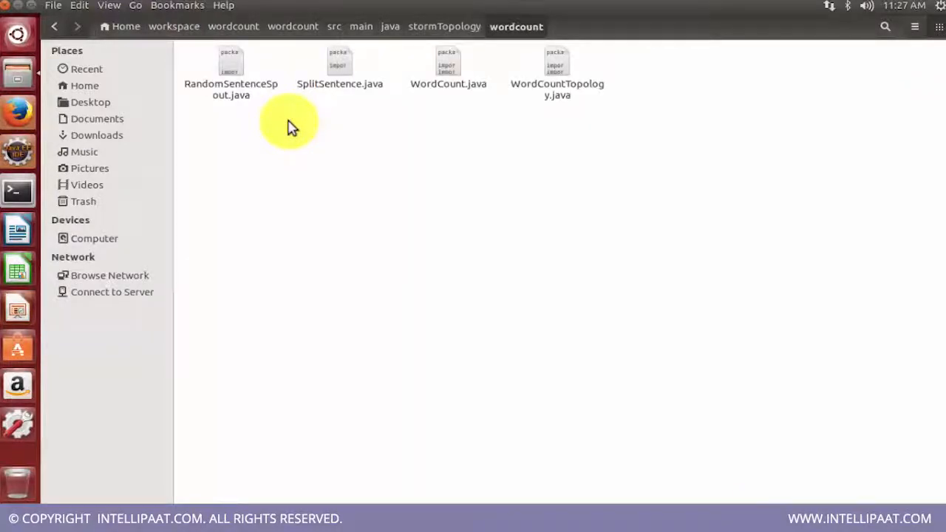
click(231, 66)
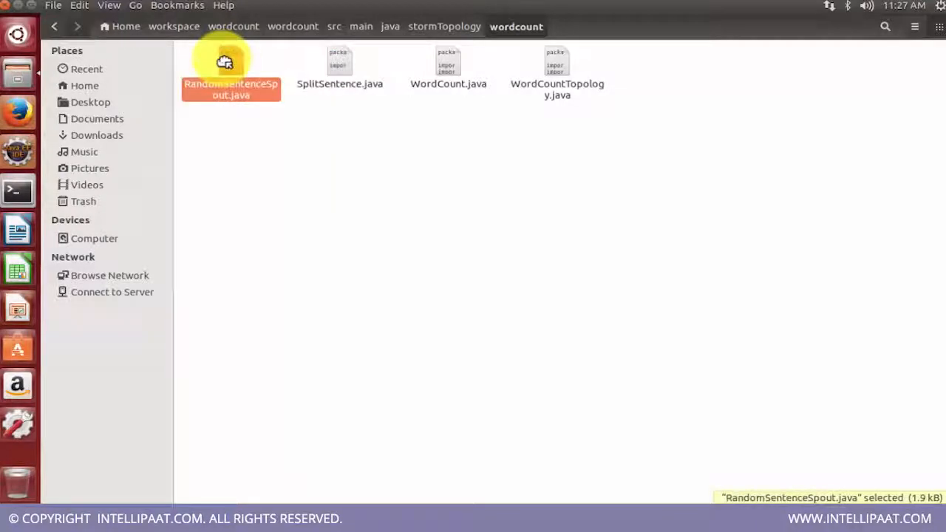
click(557, 67)
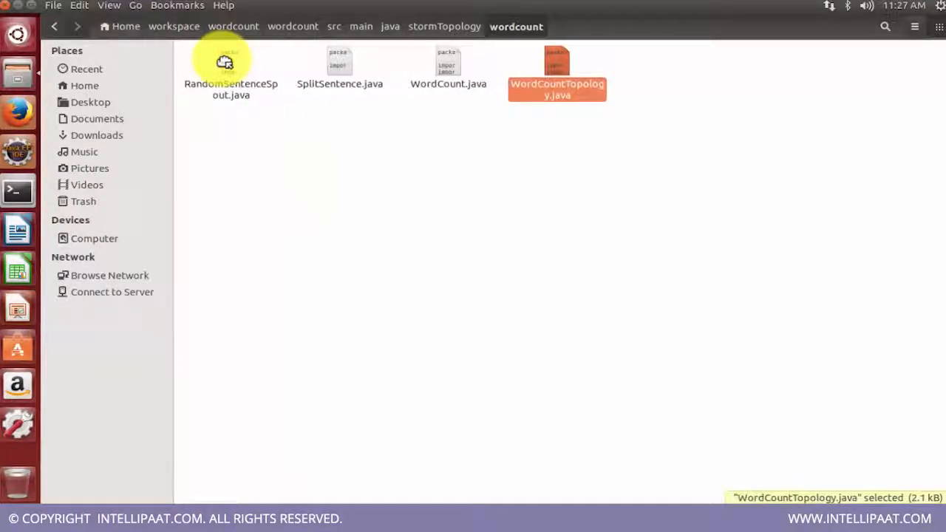
click(230, 67)
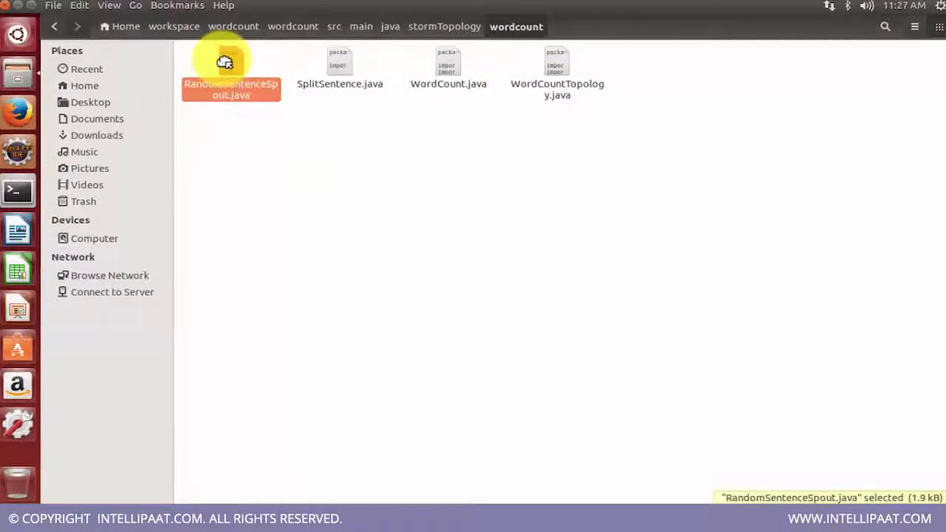
click(339, 66)
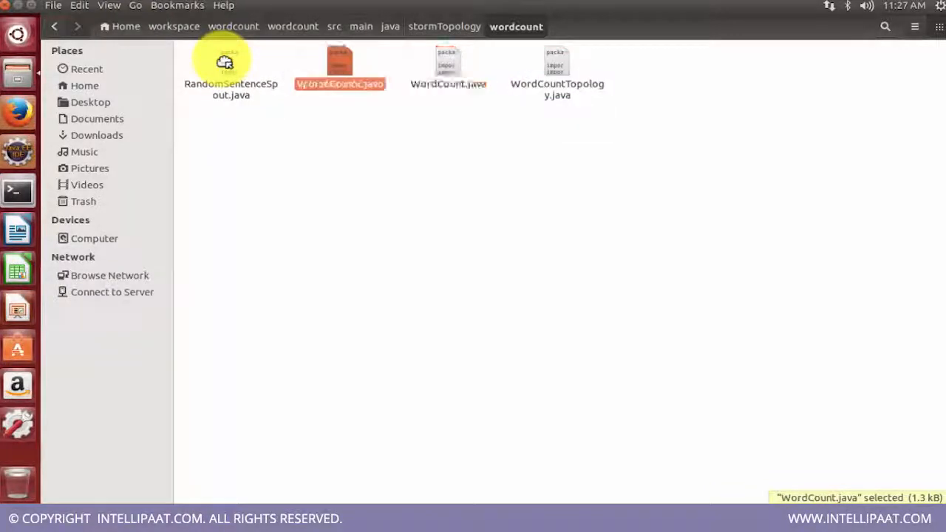
click(231, 67)
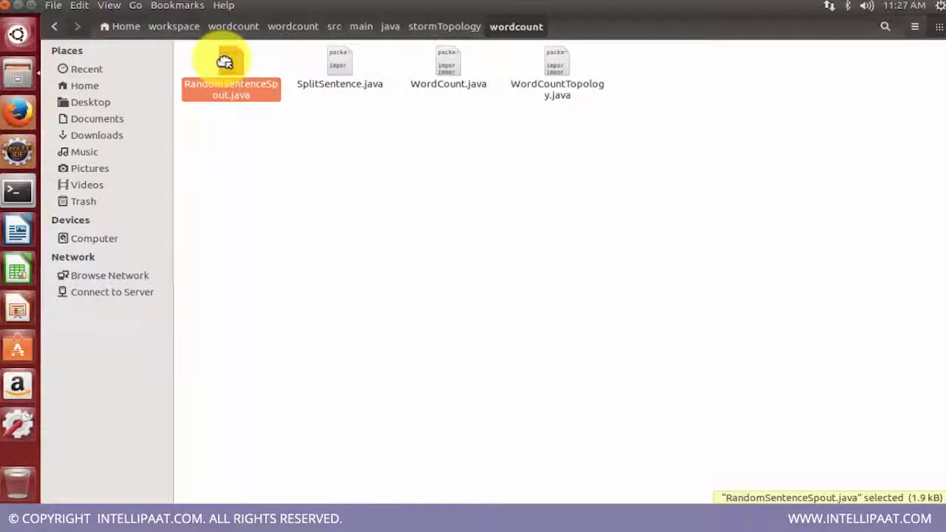
click(556, 70)
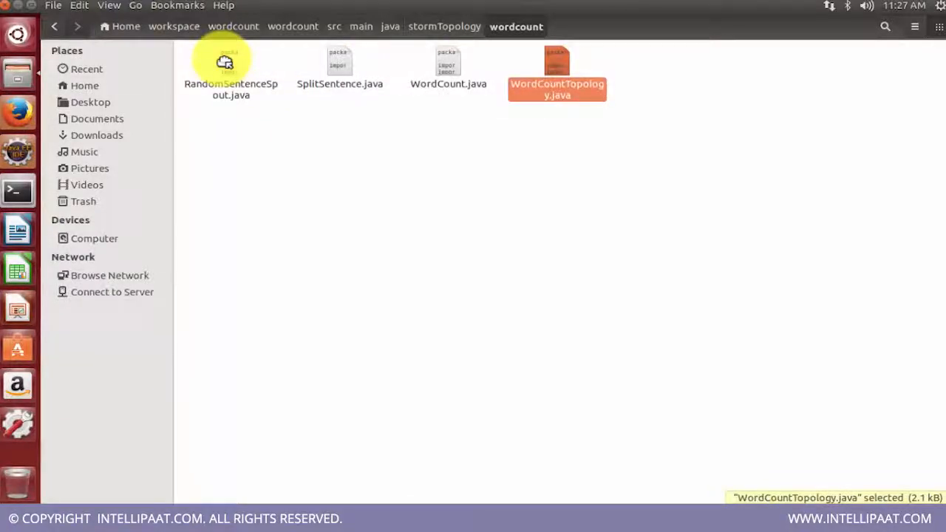
click(231, 67)
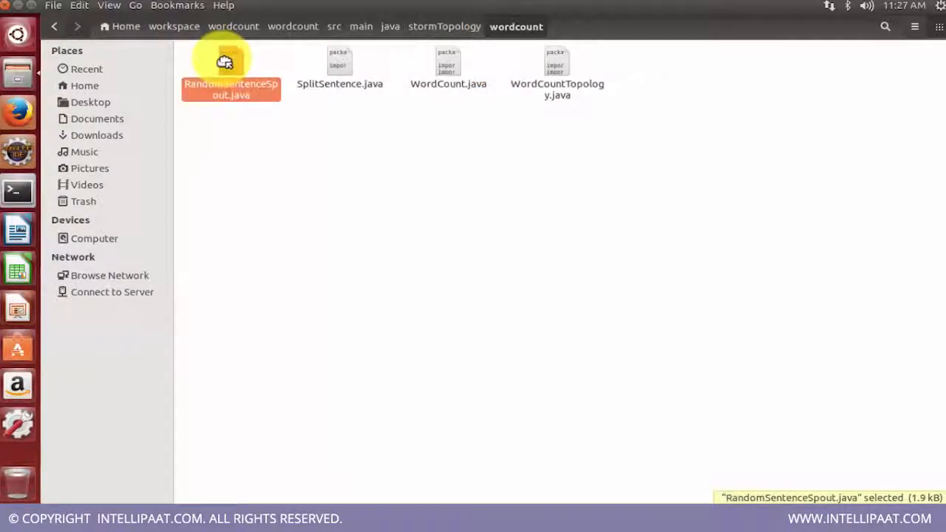
click(556, 71)
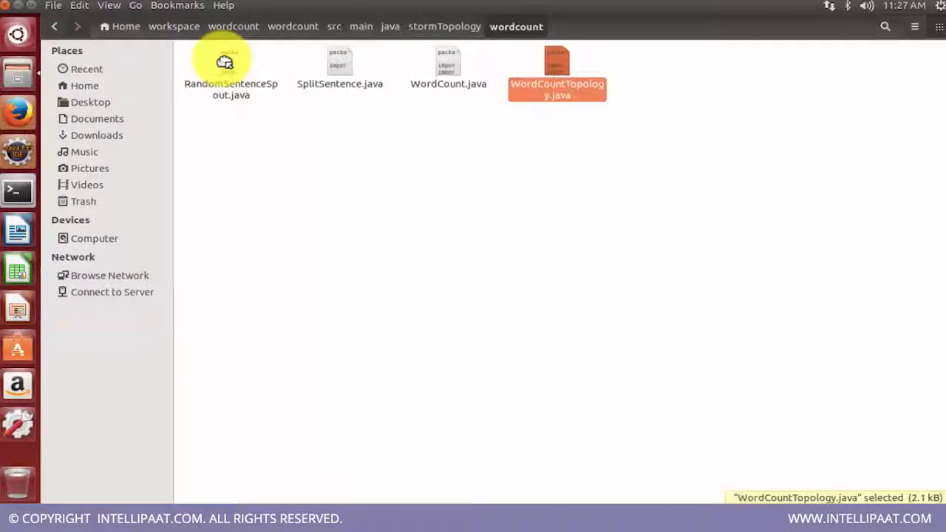
click(231, 66)
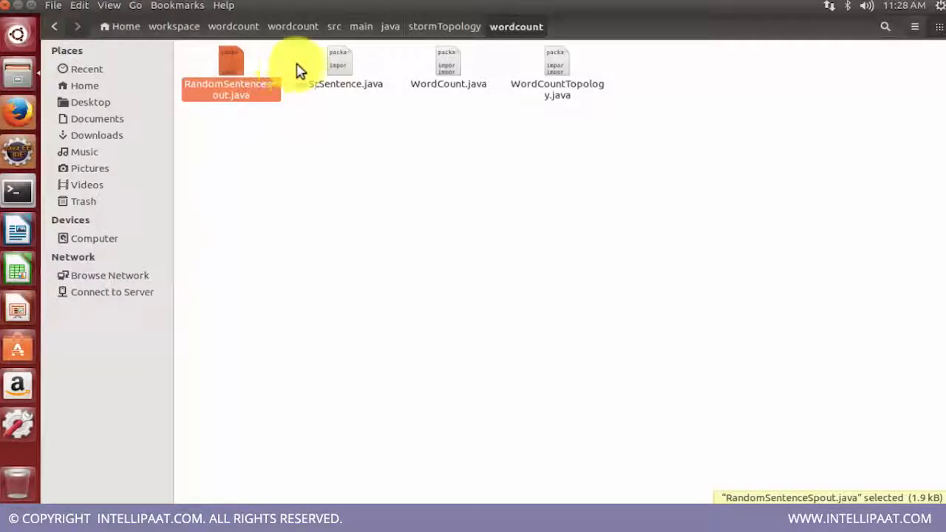
click(448, 66)
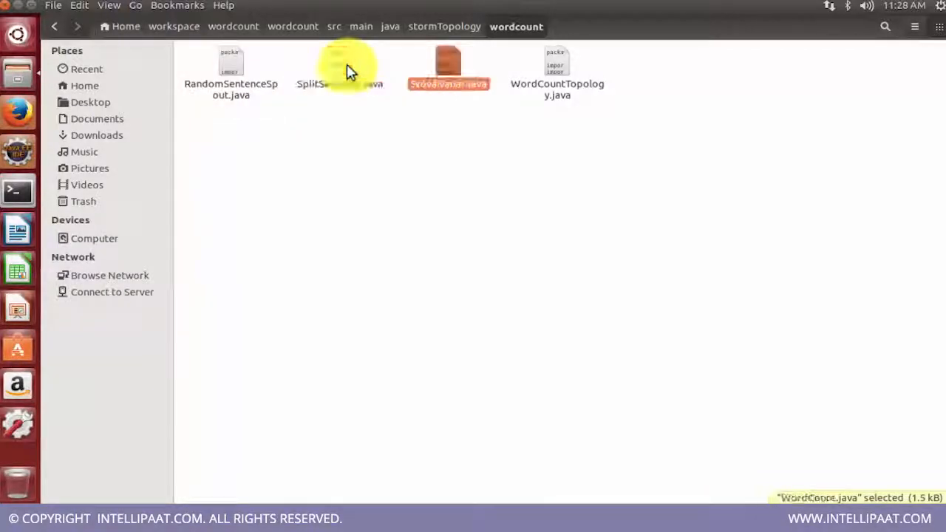
click(340, 67)
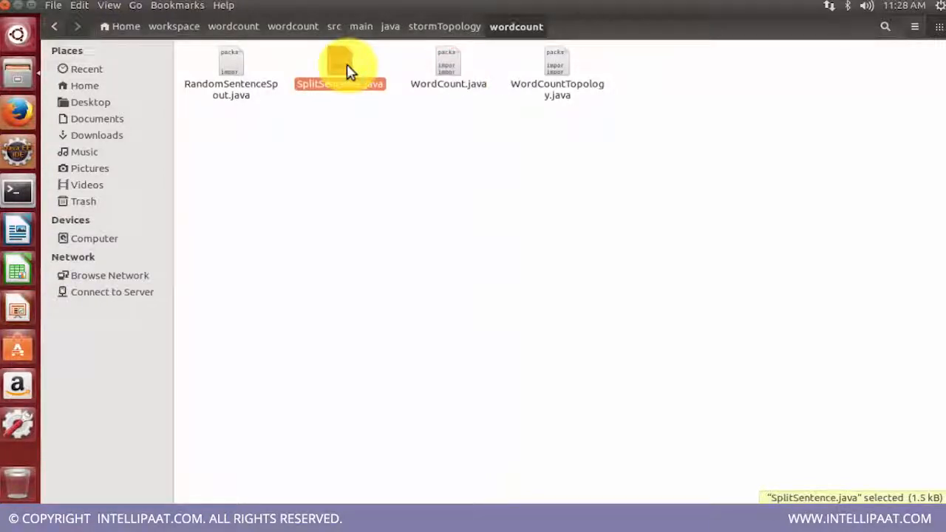
click(557, 66)
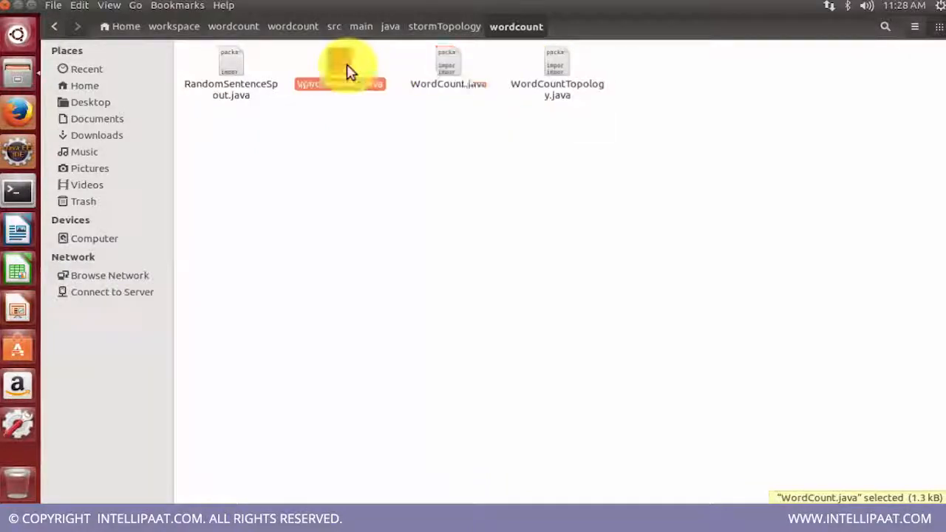
click(340, 67)
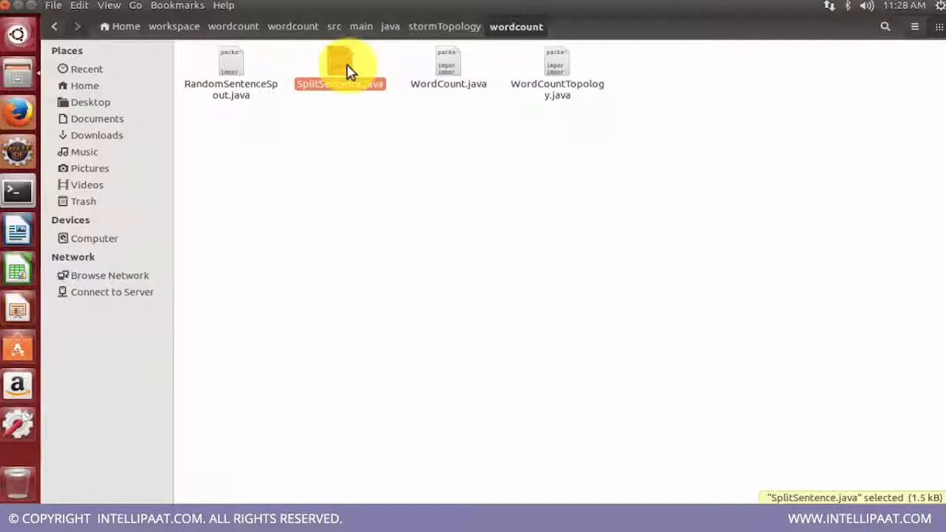
click(231, 67)
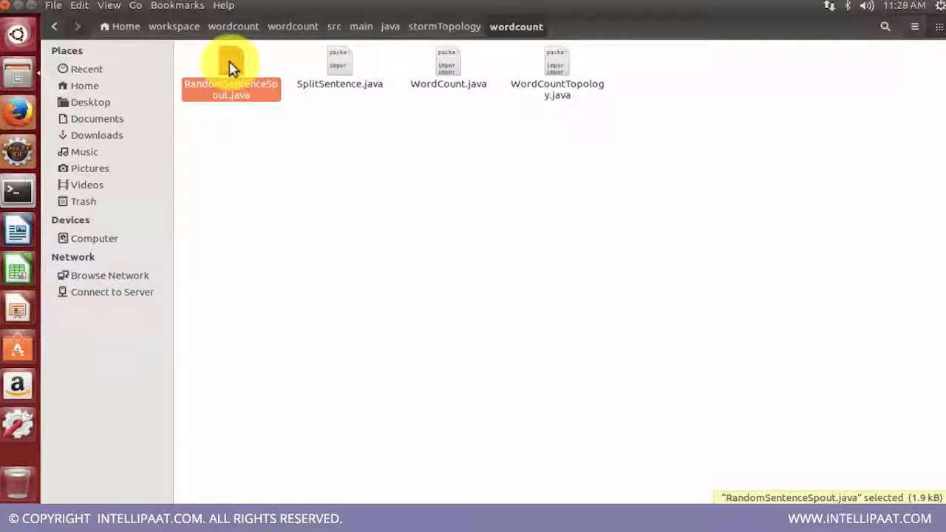
mouse_move(347, 123)
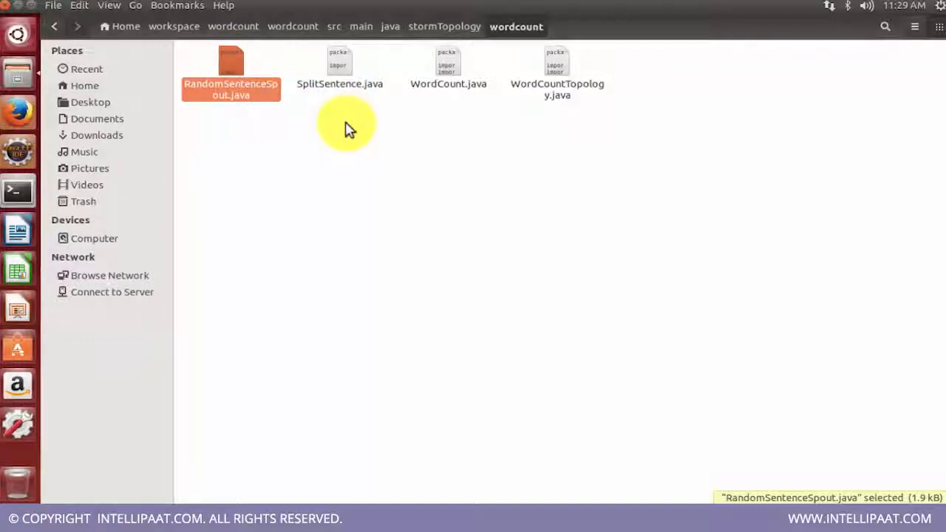
mouse_move(288, 107)
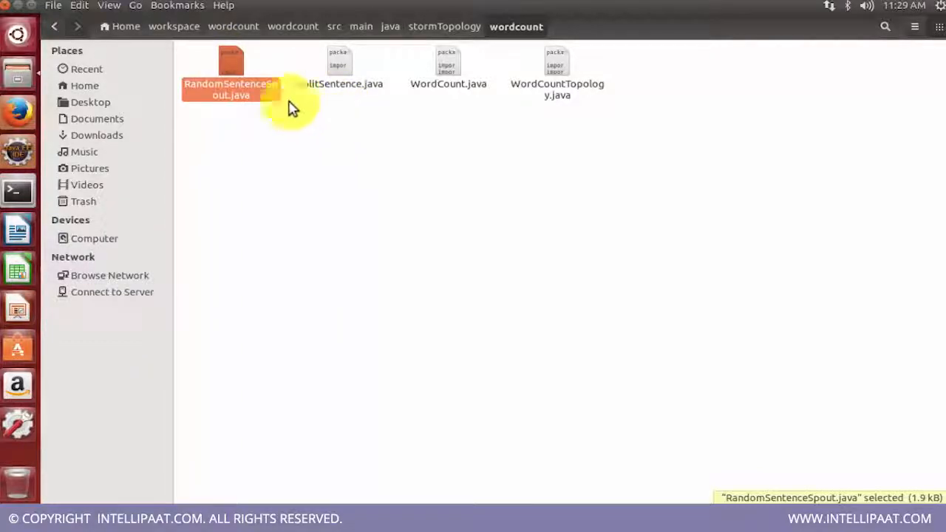
mouse_move(233, 67)
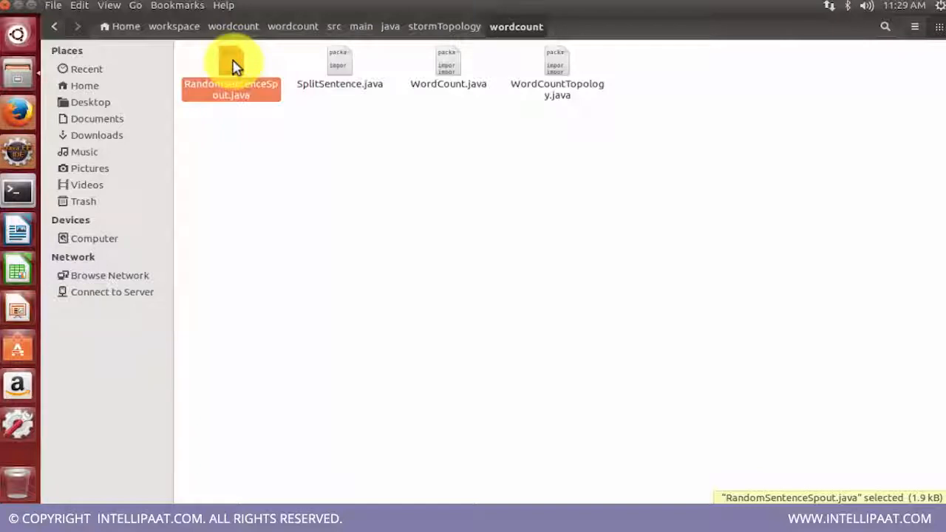
Open RandomSentenceSpout.java in gedit and scroll to the class declaration.
right_click(230, 67)
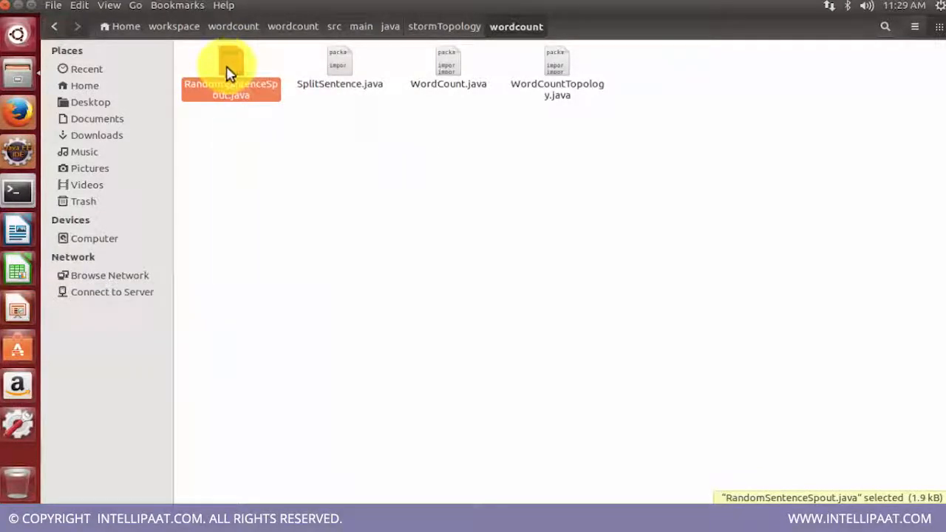
double_click(231, 70)
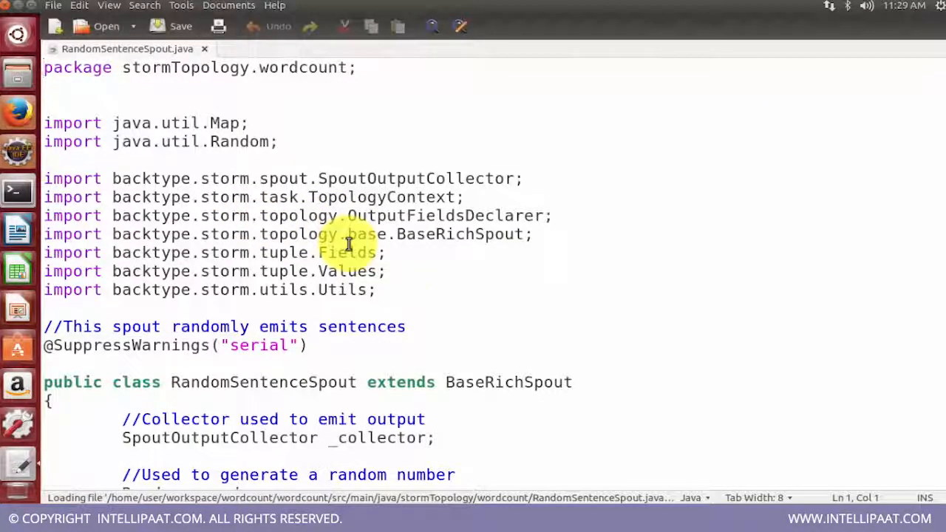
mouse_move(476, 290)
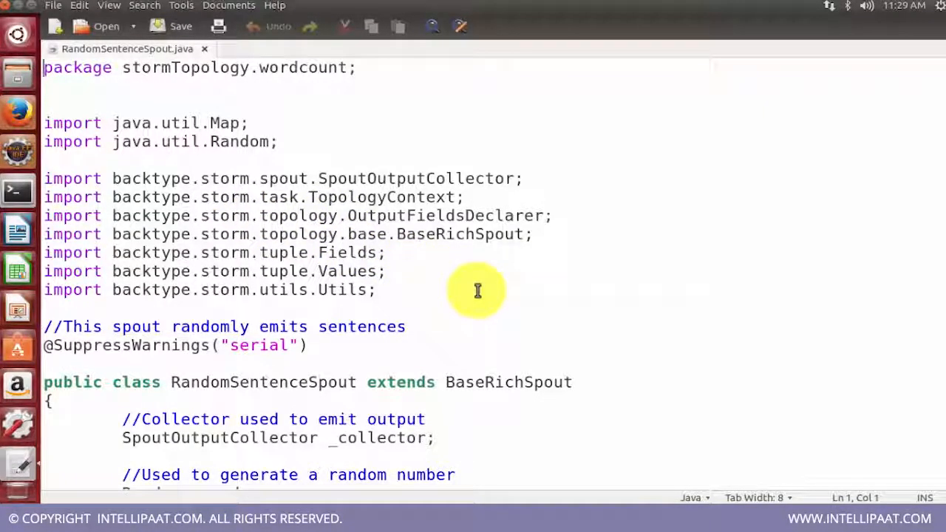
scroll(down, 3)
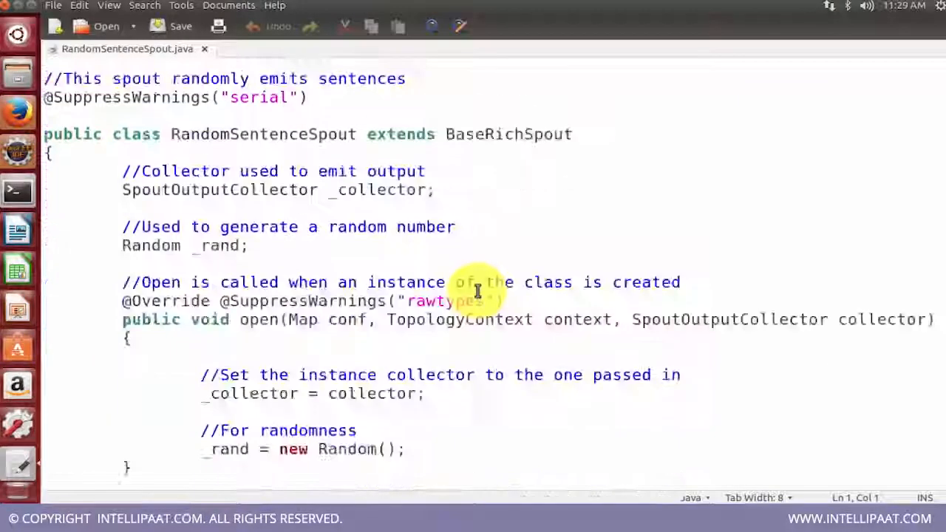
click(133, 134)
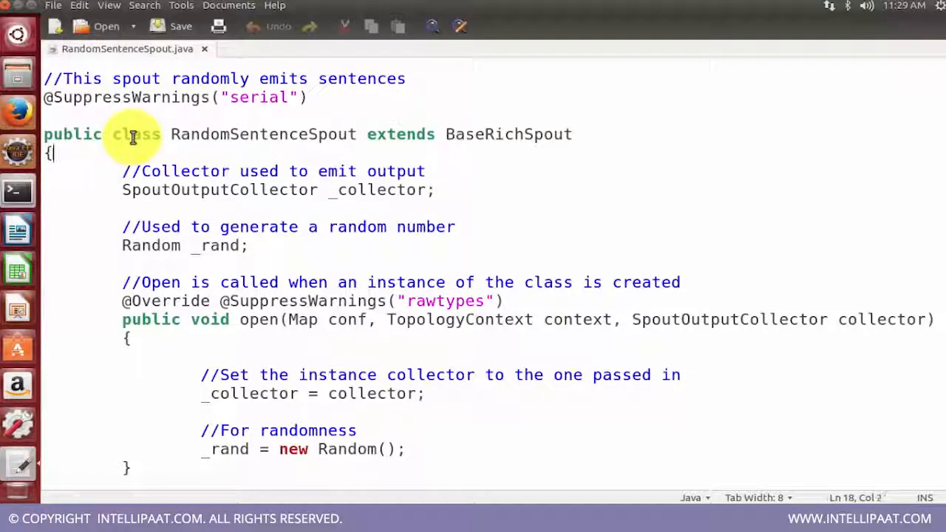
click(276, 189)
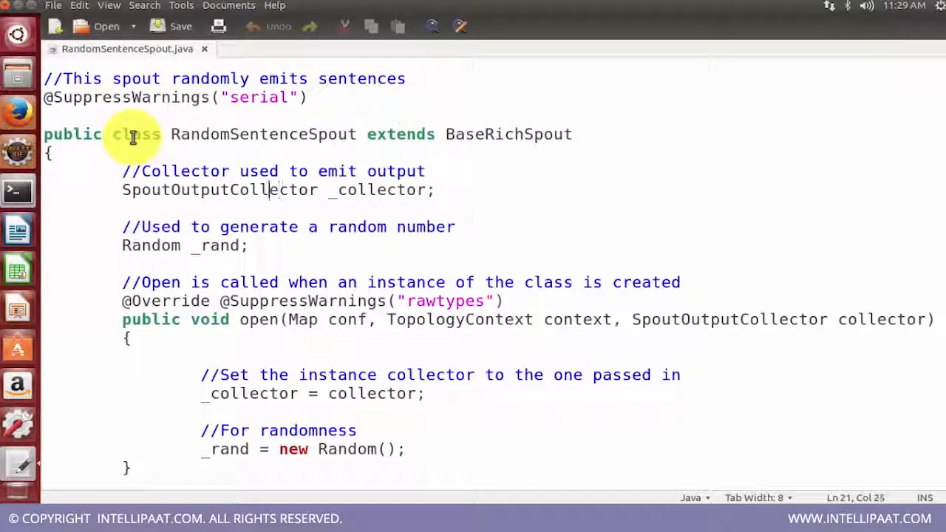
click(135, 190)
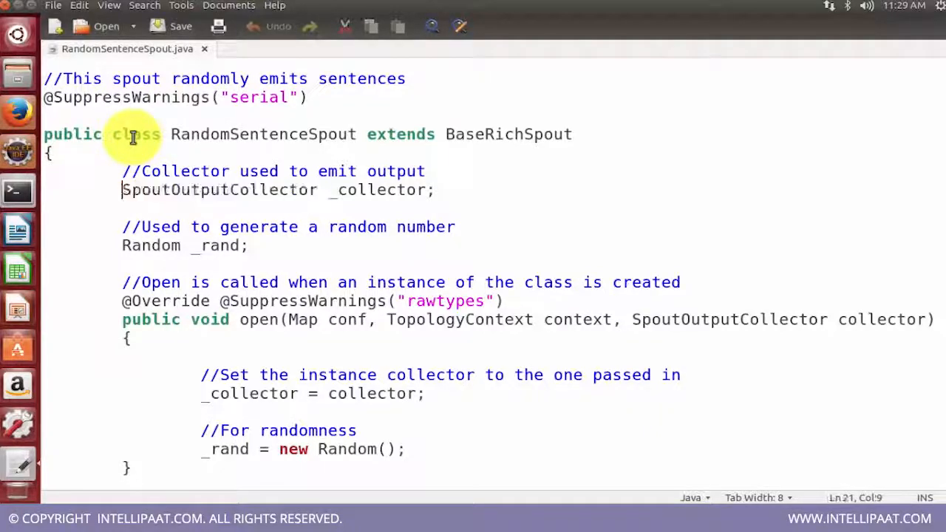
click(323, 190)
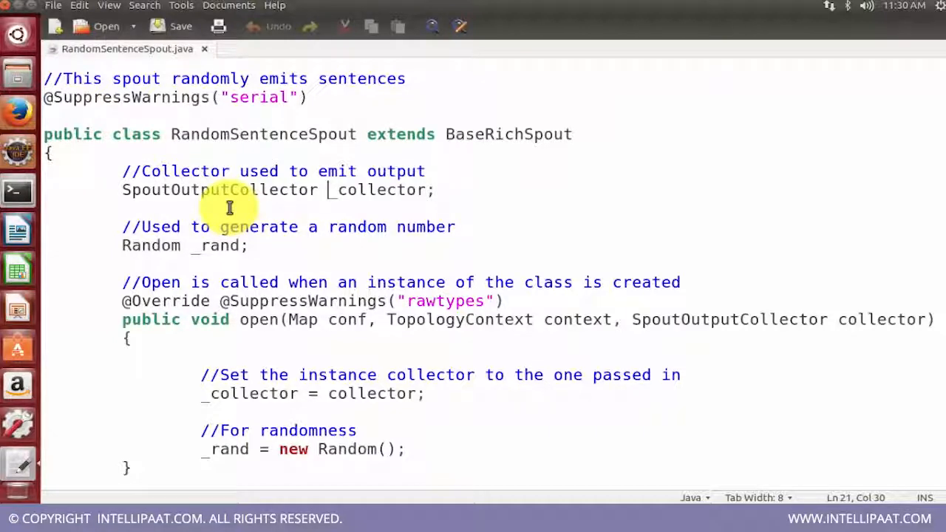
scroll(up, 3)
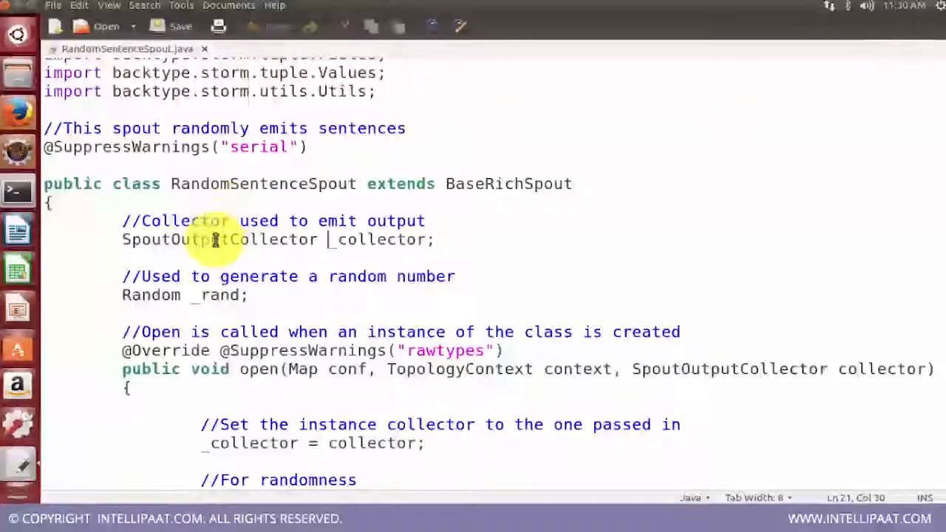
scroll(up, 3)
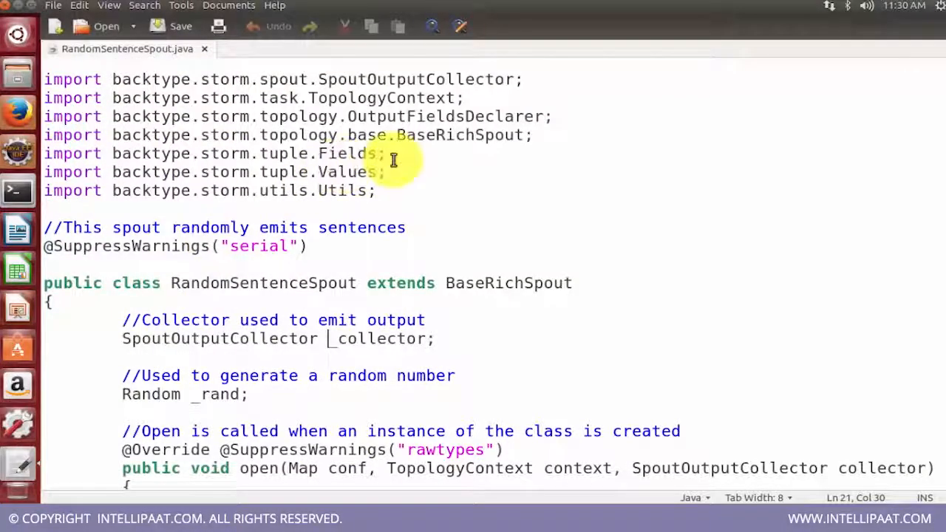
mouse_move(254, 87)
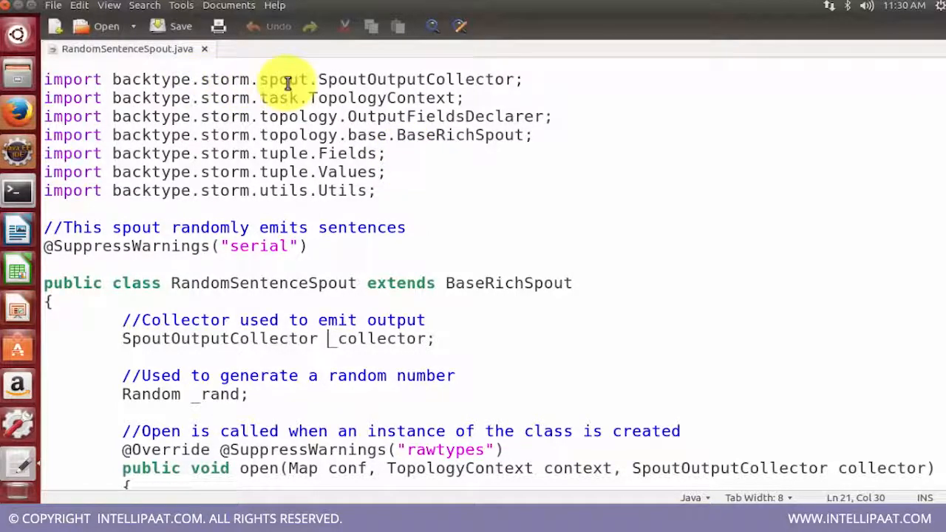
scroll(down, 3)
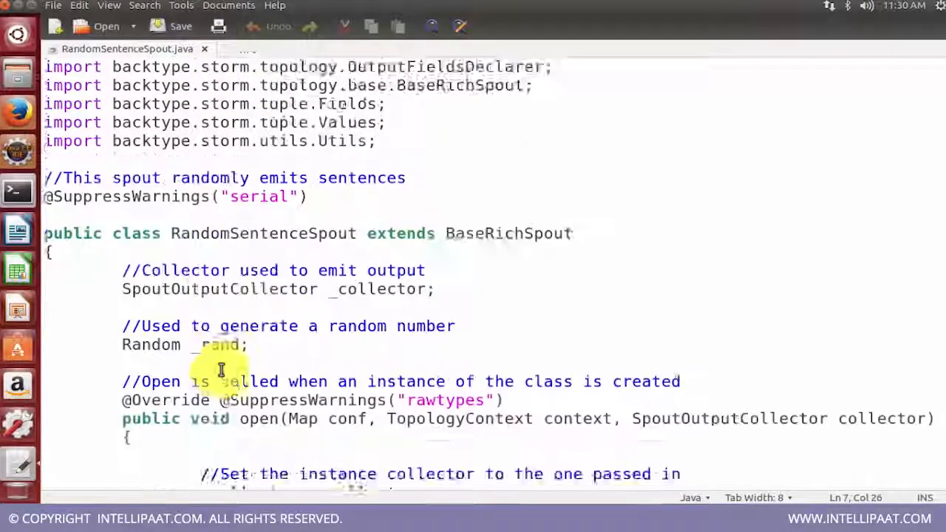
scroll(down, 3)
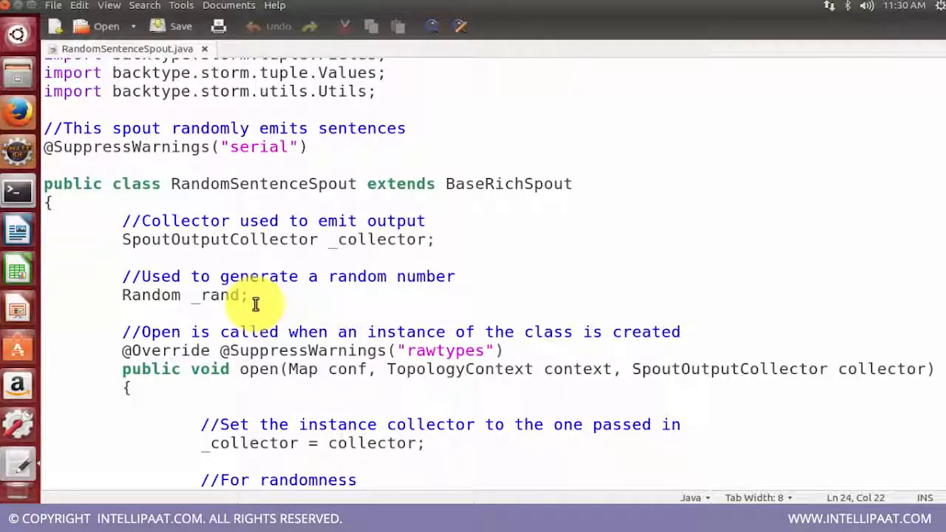
scroll(up, 3)
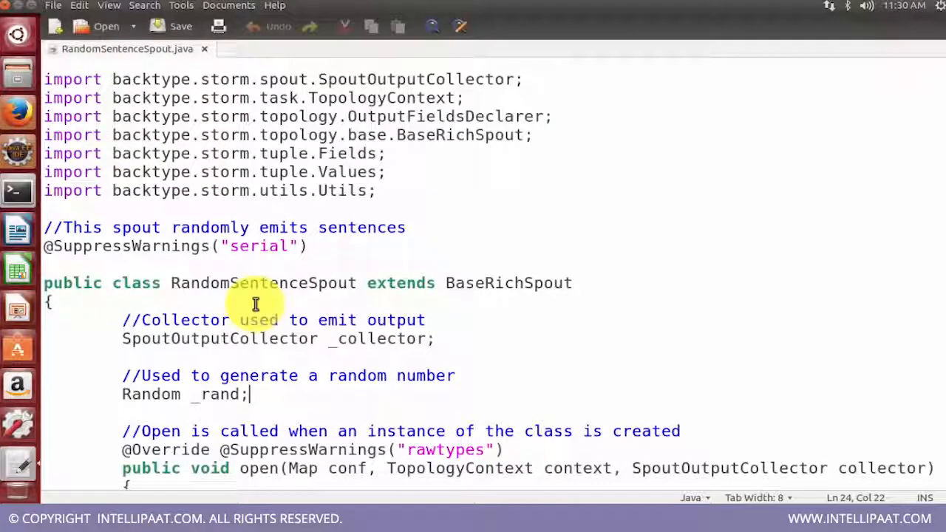